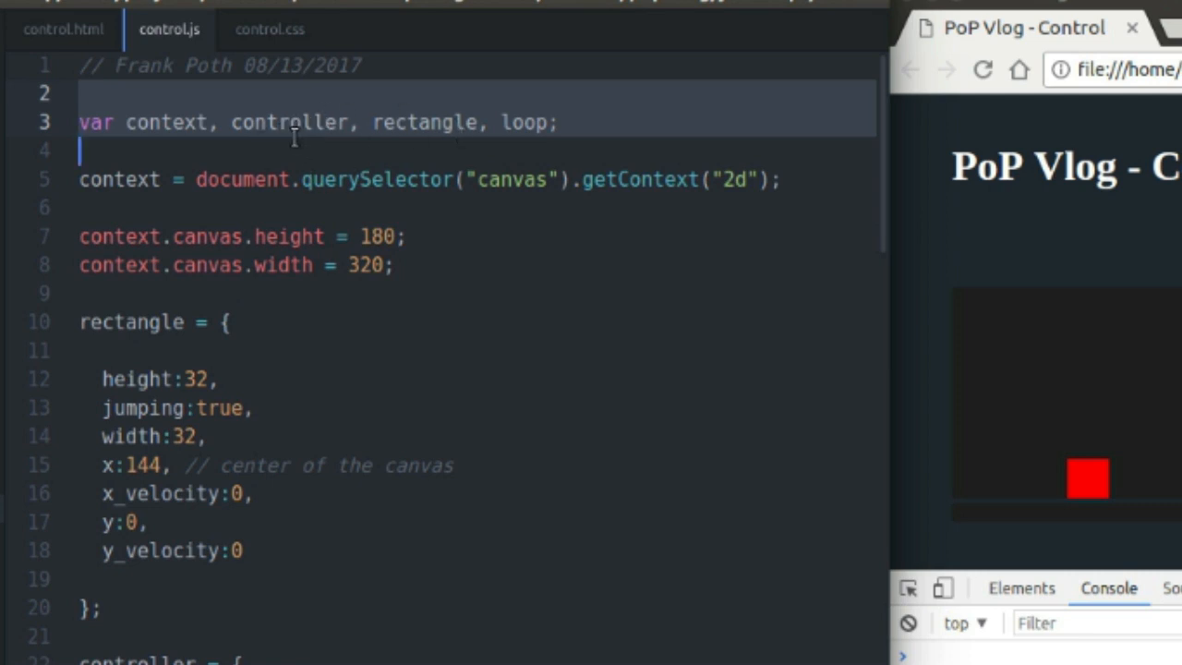
mouse_move(436, 137)
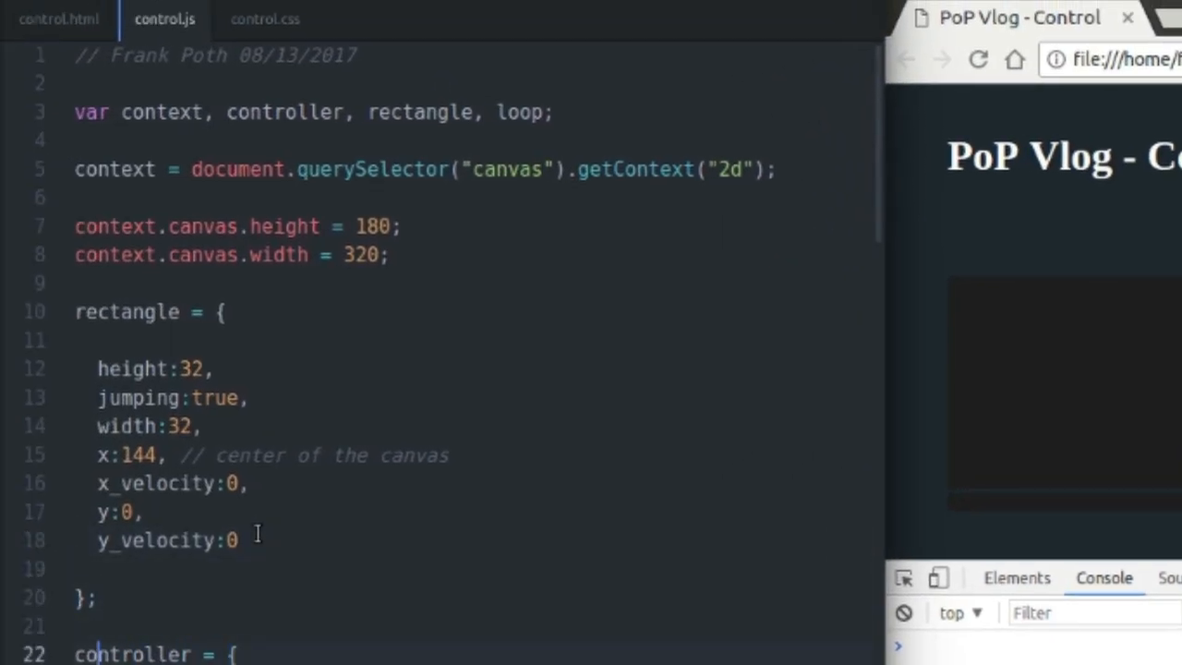
Step: Walk through the keydown/keyup listeners and the keydown comparison in key_state
scroll(down, 3)
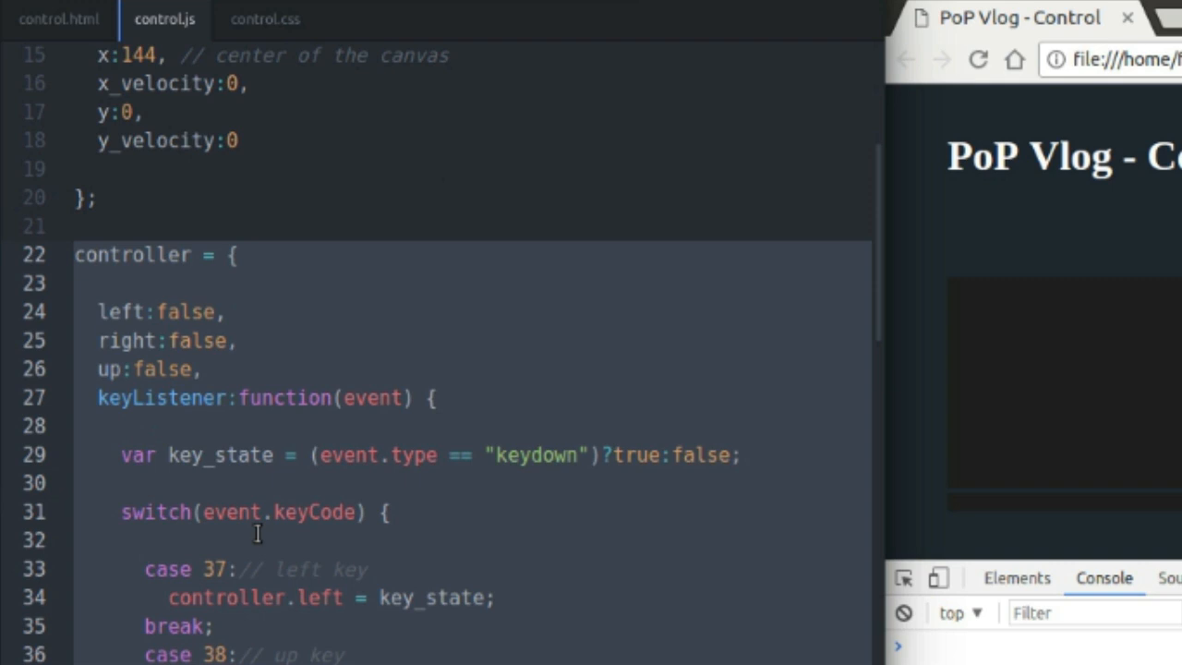
scroll(down, 3)
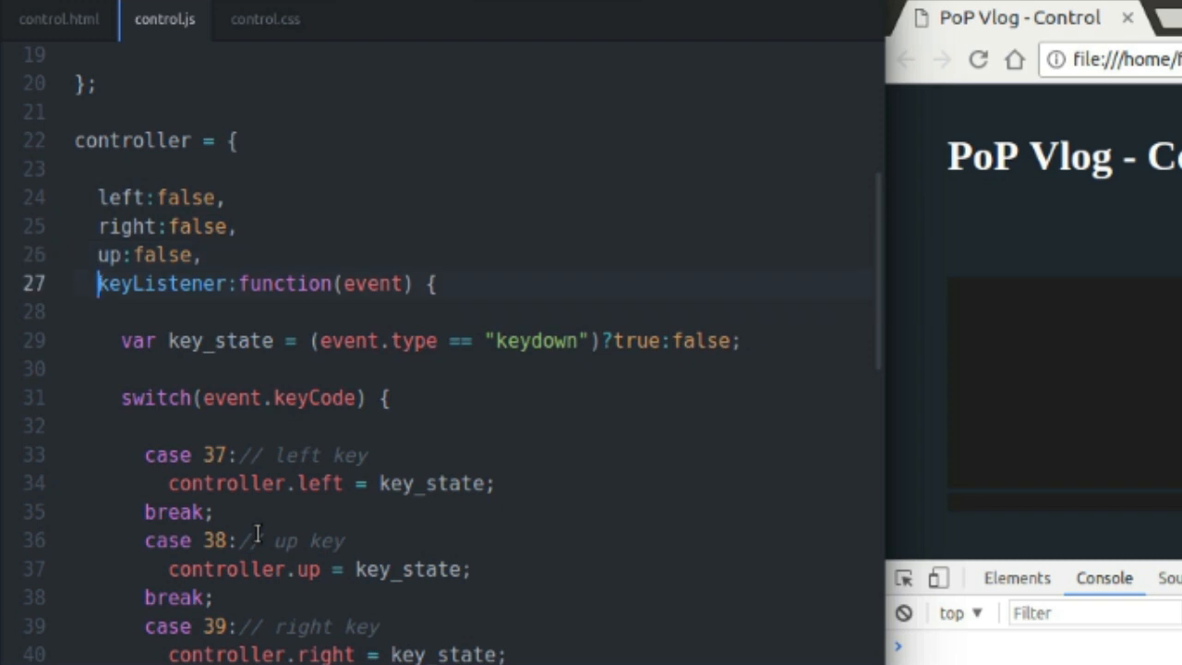
scroll(down, 3)
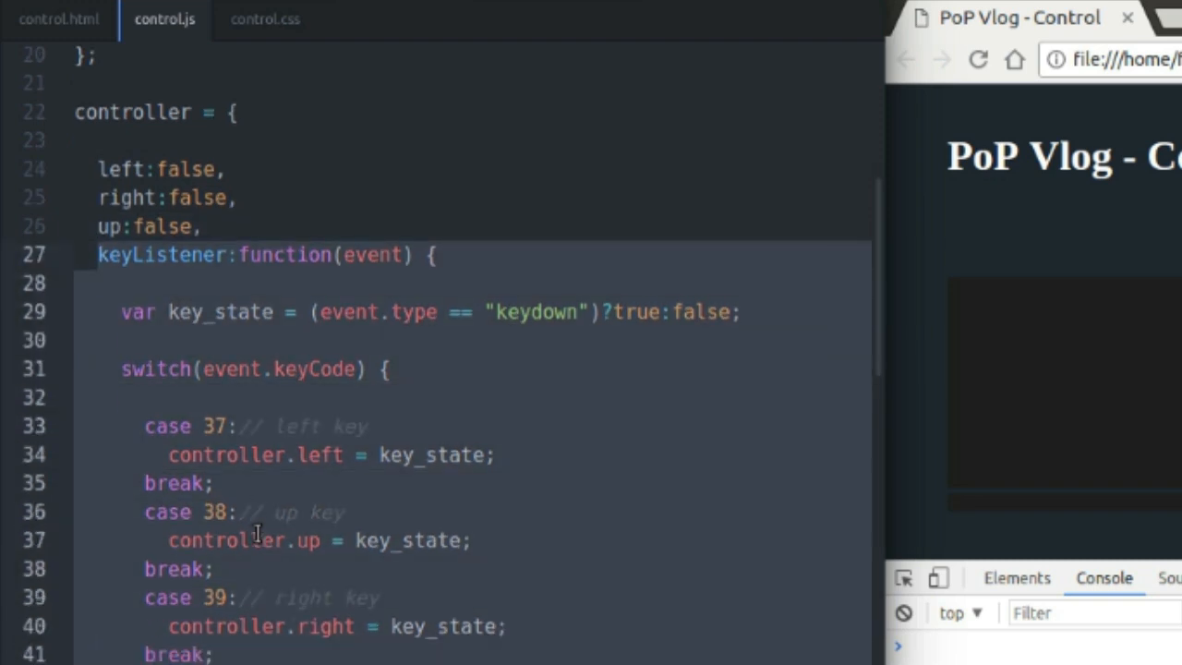
scroll(down, 3)
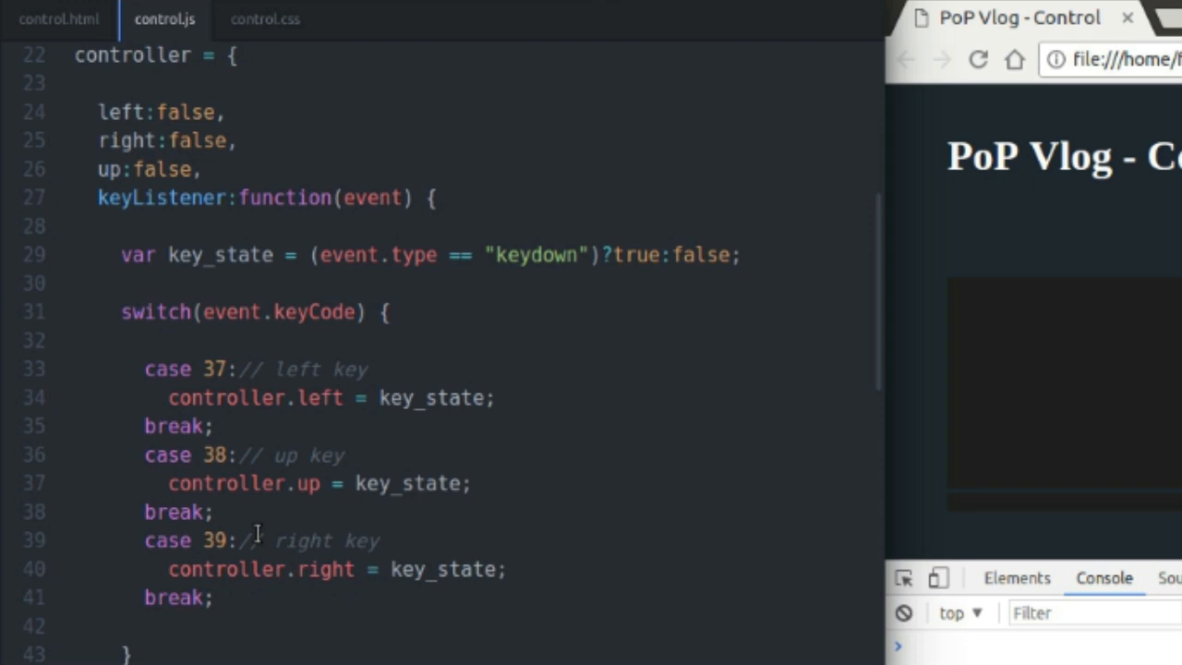
scroll(down, 3)
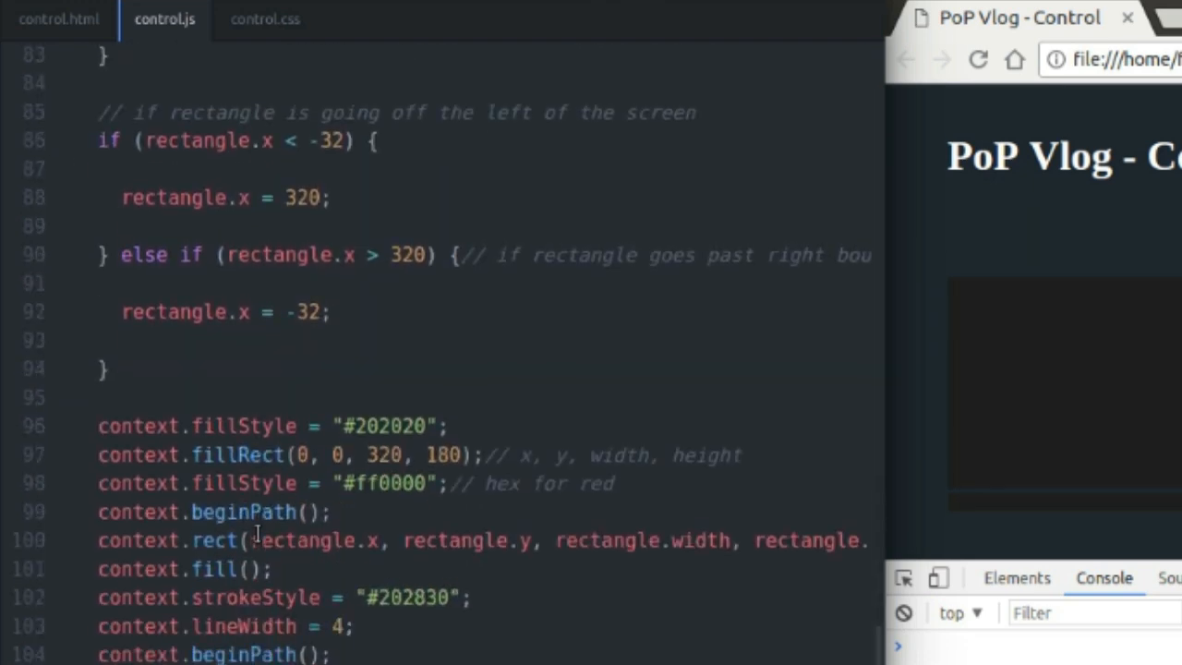
scroll(down, 3)
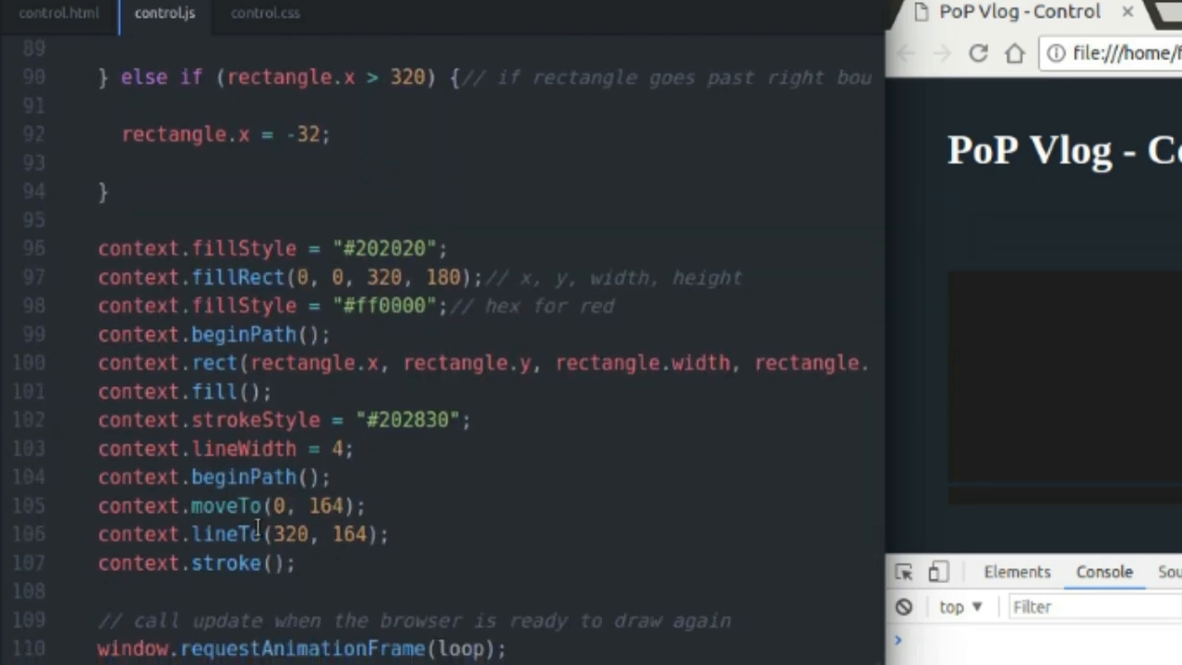
scroll(down, 3)
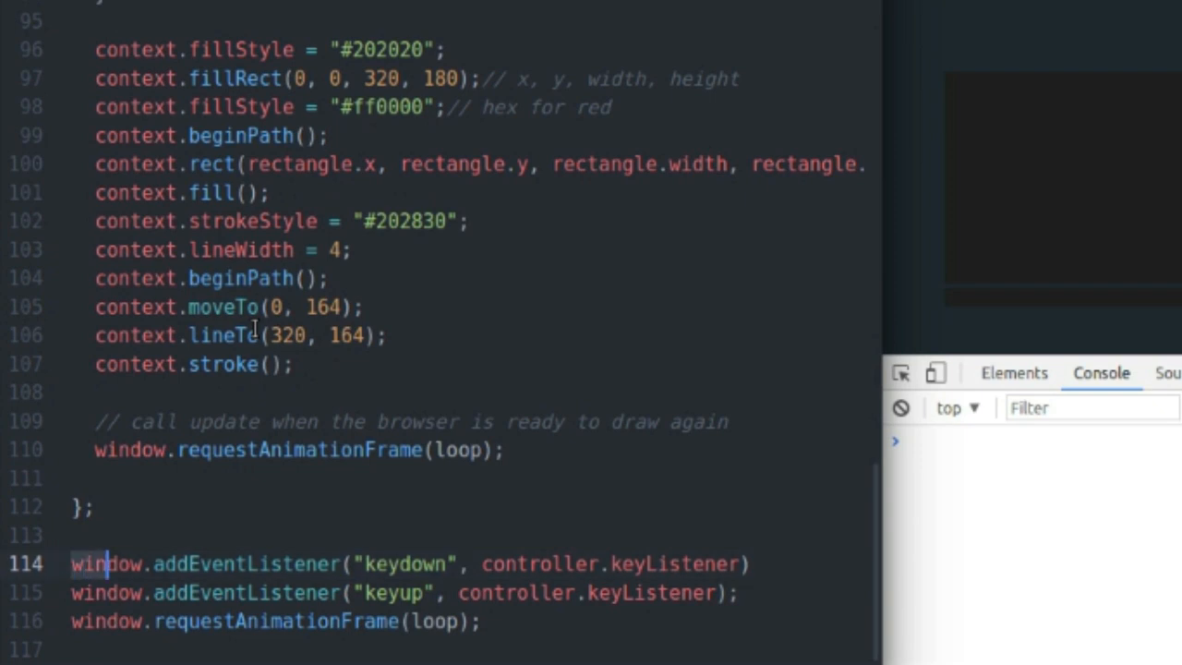
double_click(109, 563)
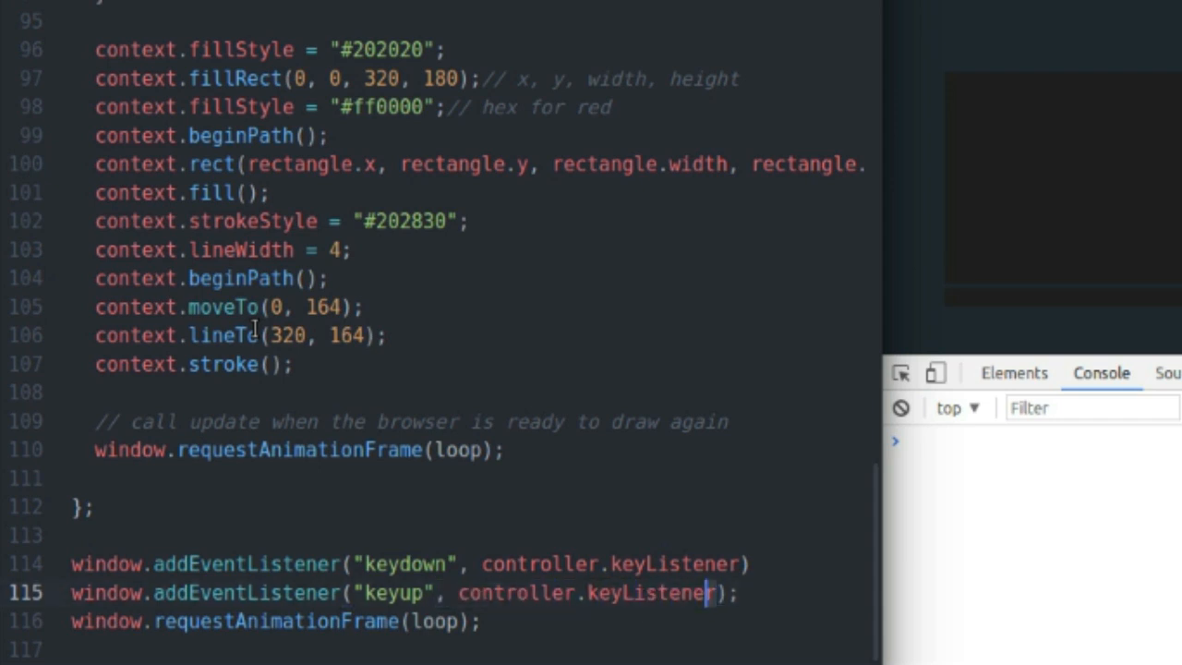
double_click(650, 592)
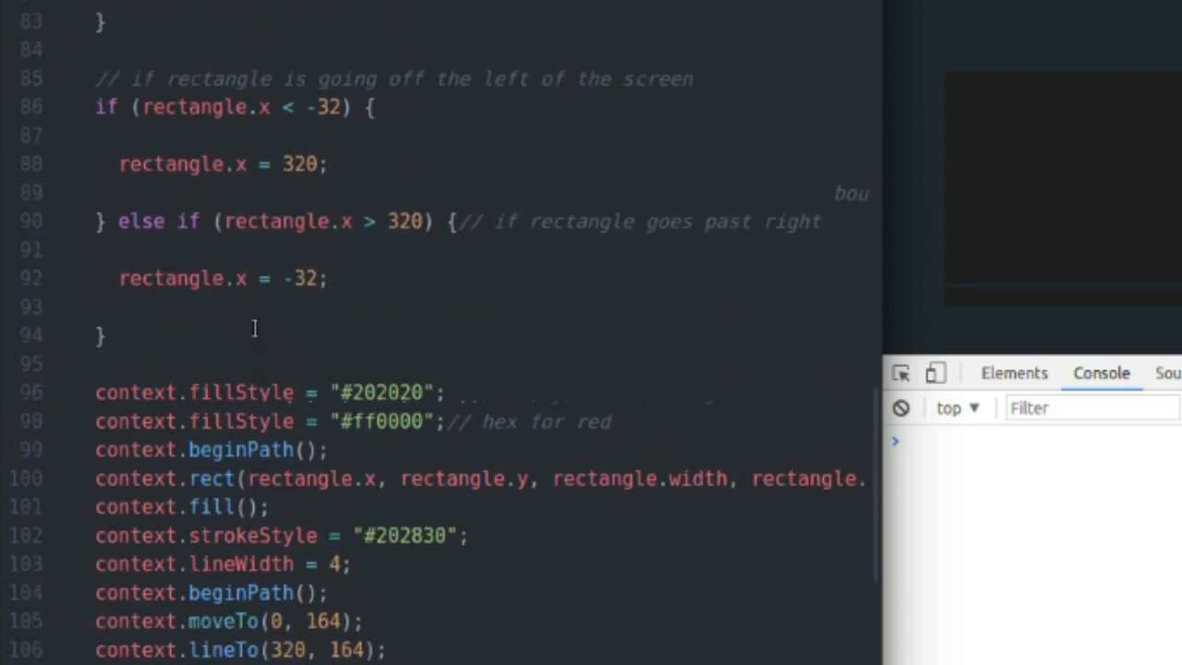
scroll(up, 3)
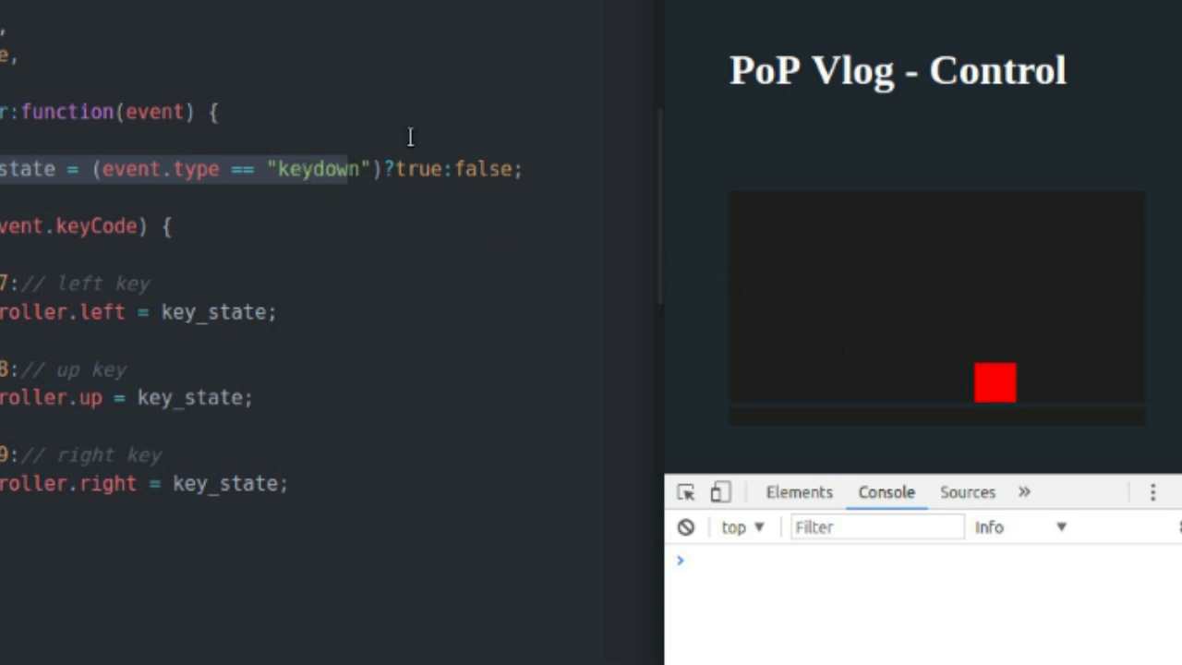
double_click(419, 170)
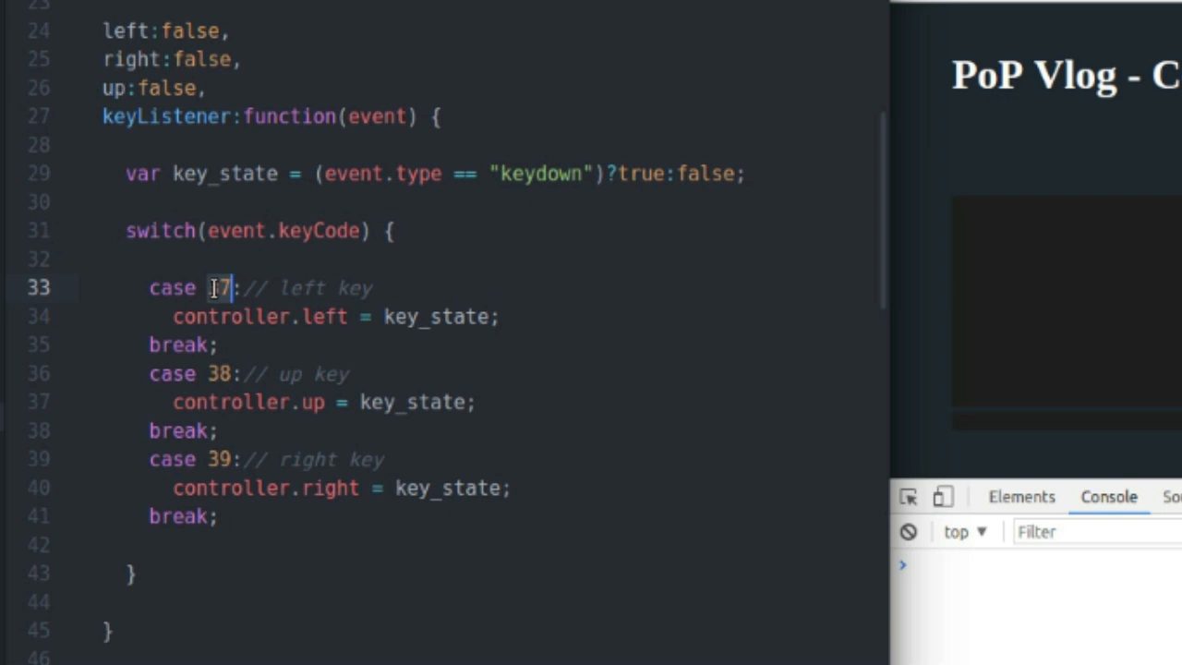
Step: Point out key_state assigned to controller.left and the jump condition inside the loop function
text(3)
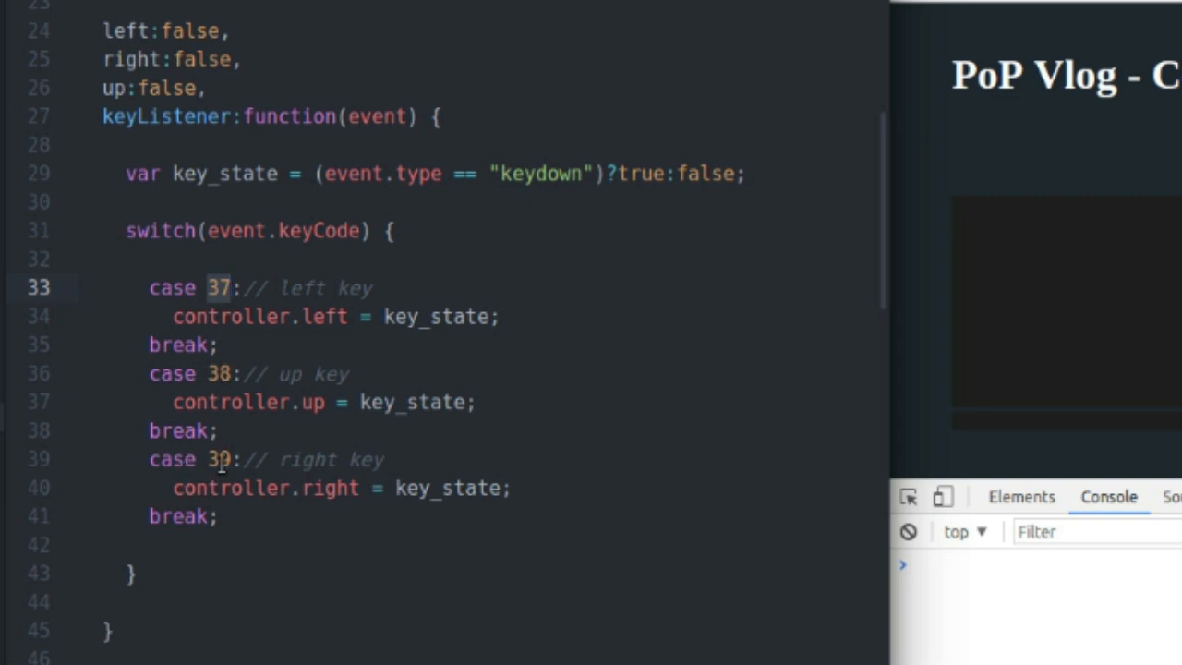
click(174, 315)
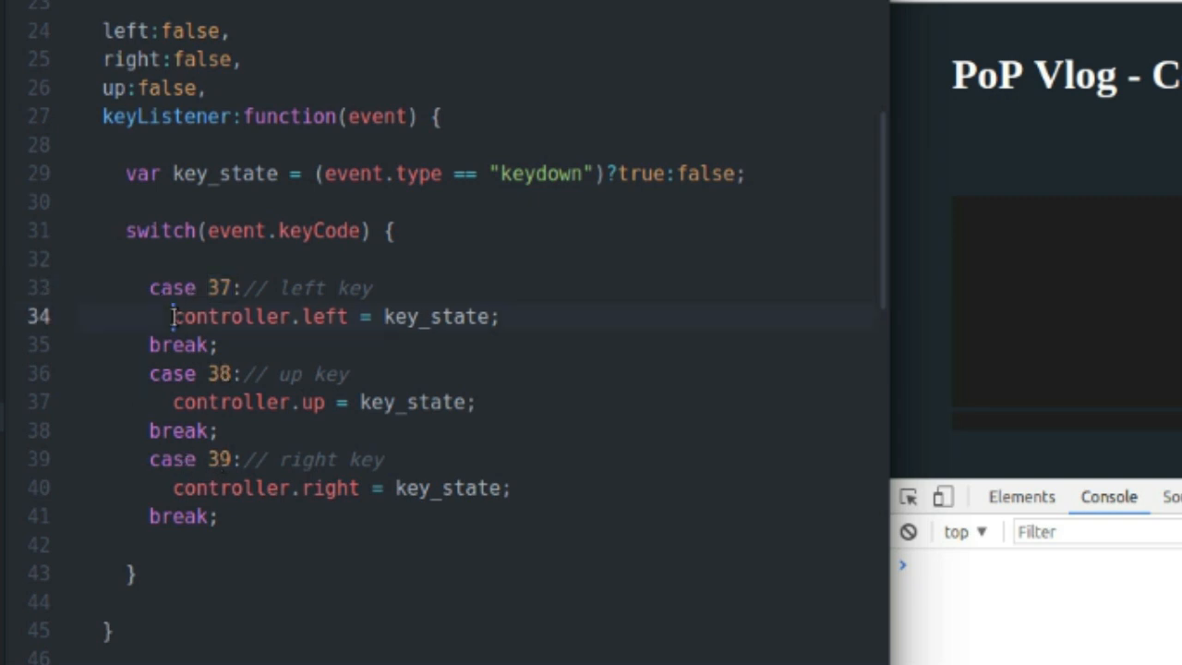
double_click(233, 316)
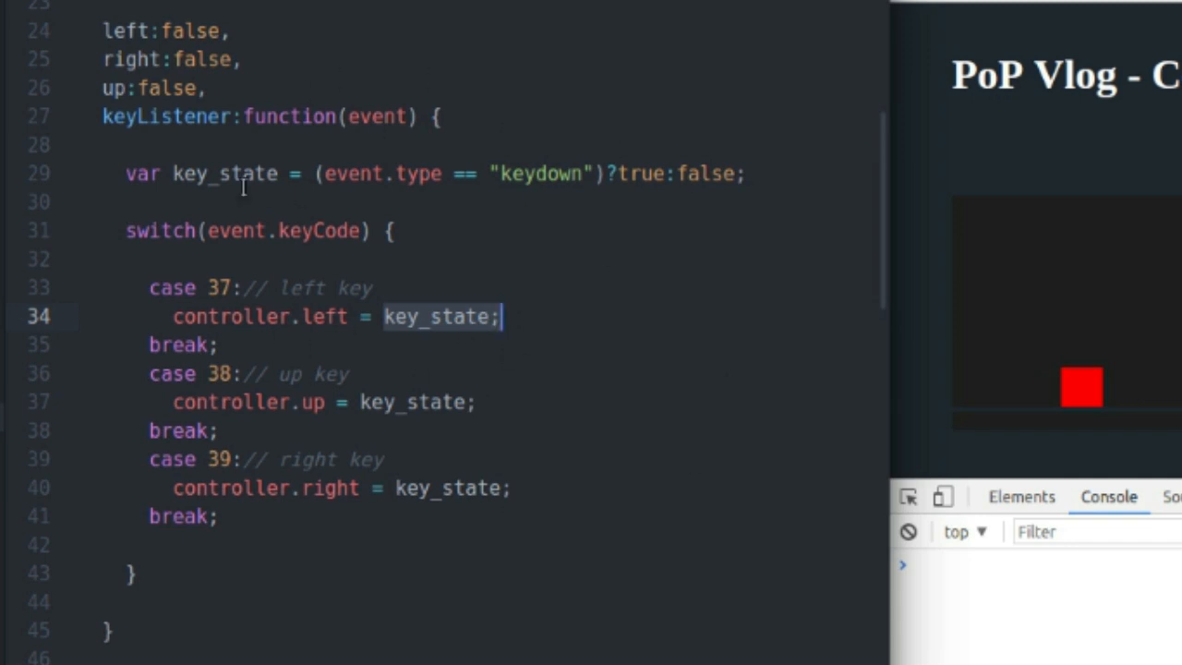
mouse_move(1043, 362)
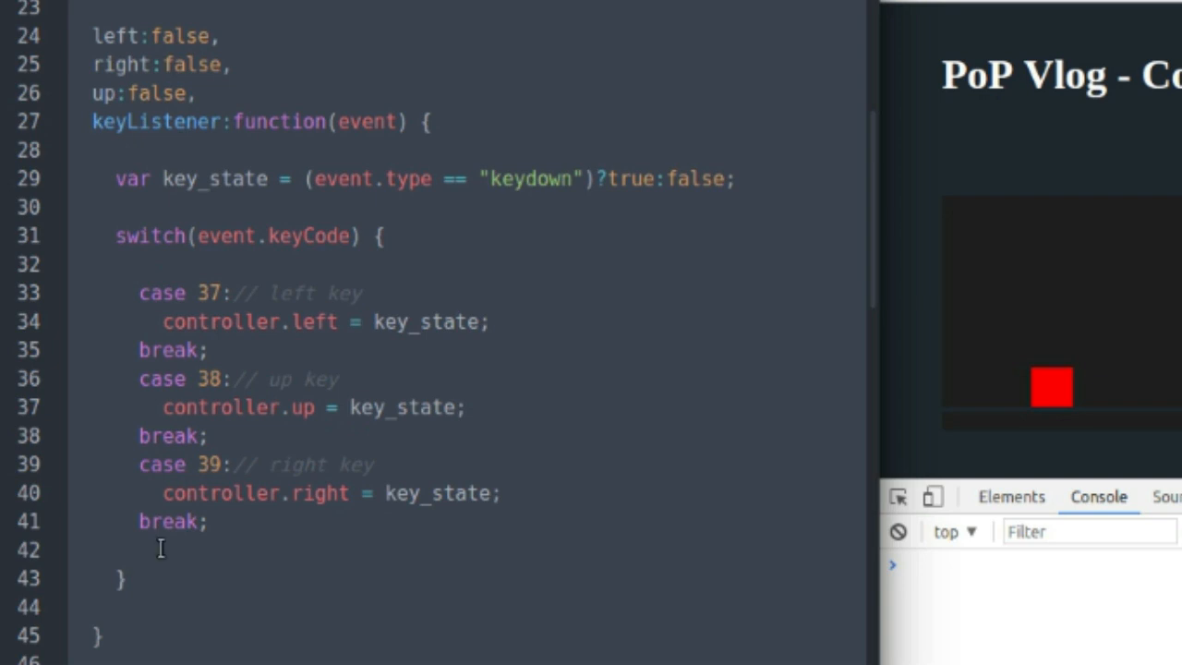
click(157, 551)
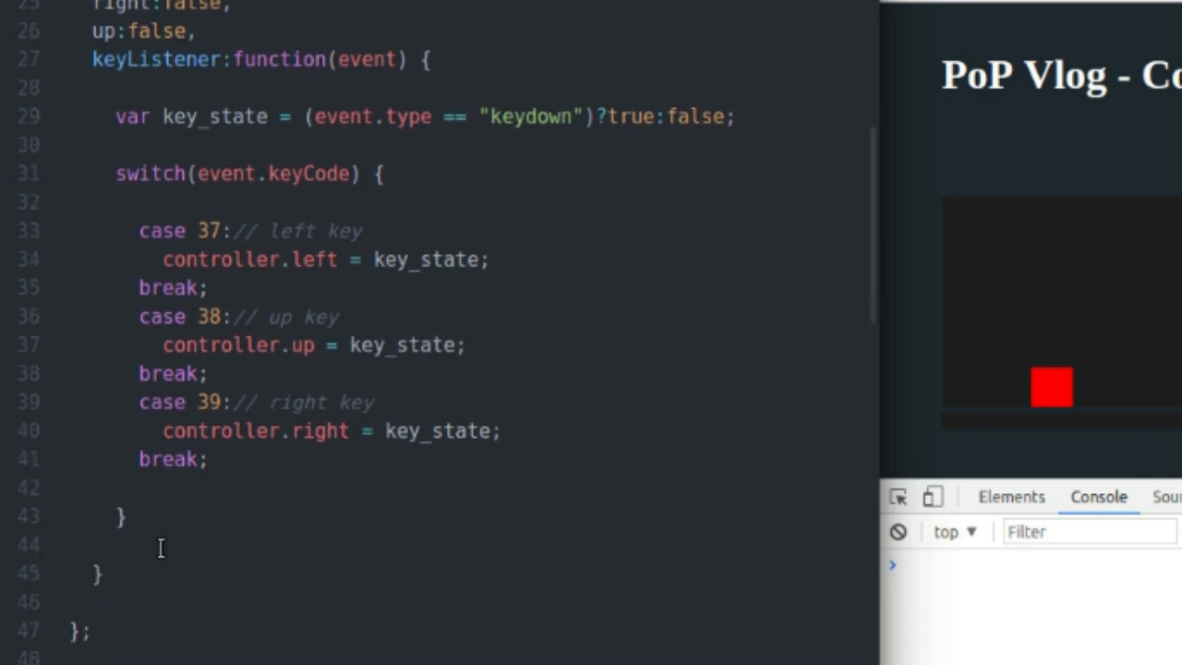
scroll(down, 3)
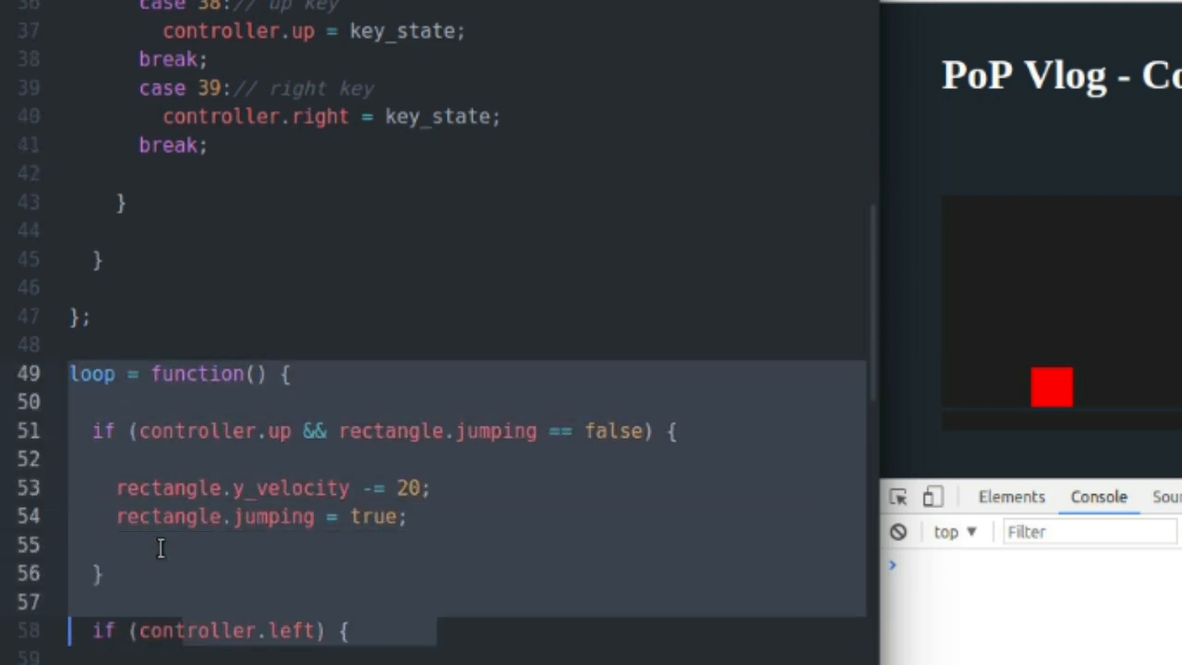
scroll(down, 3)
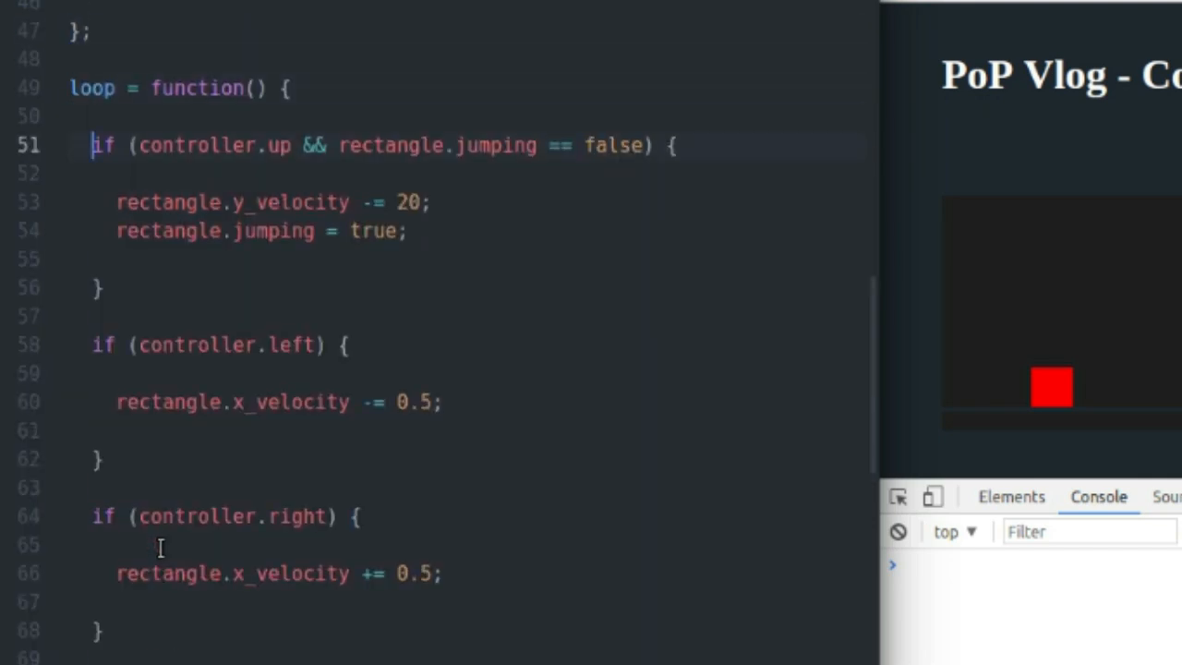
drag(92, 144, 92, 402)
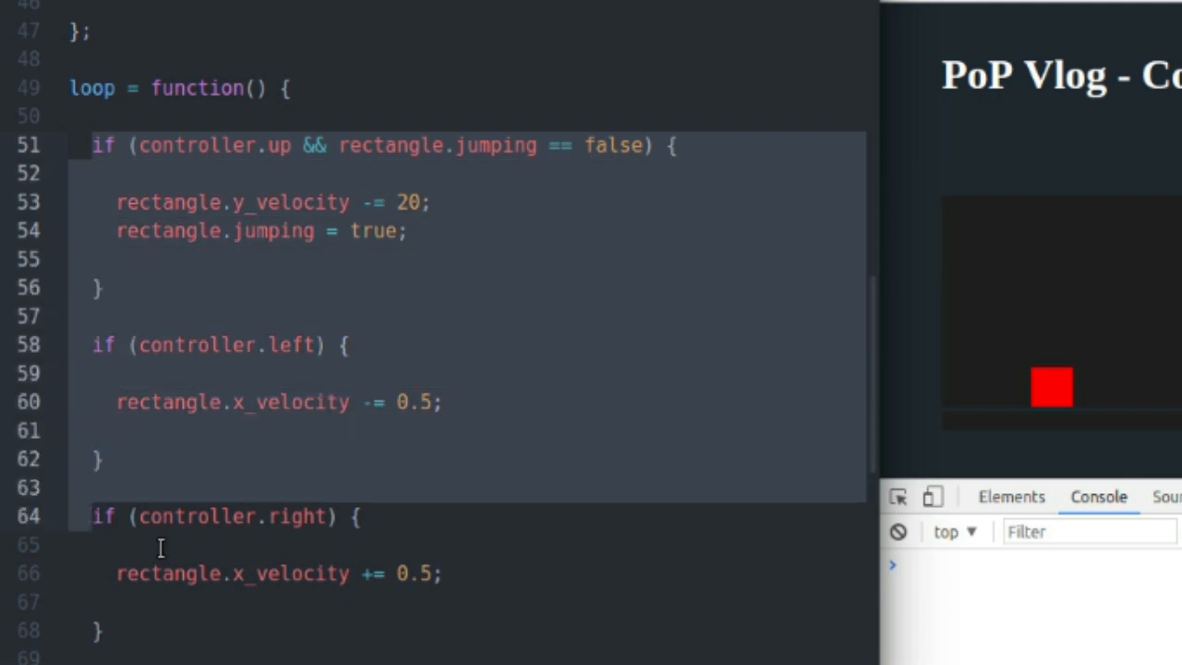
click(91, 515)
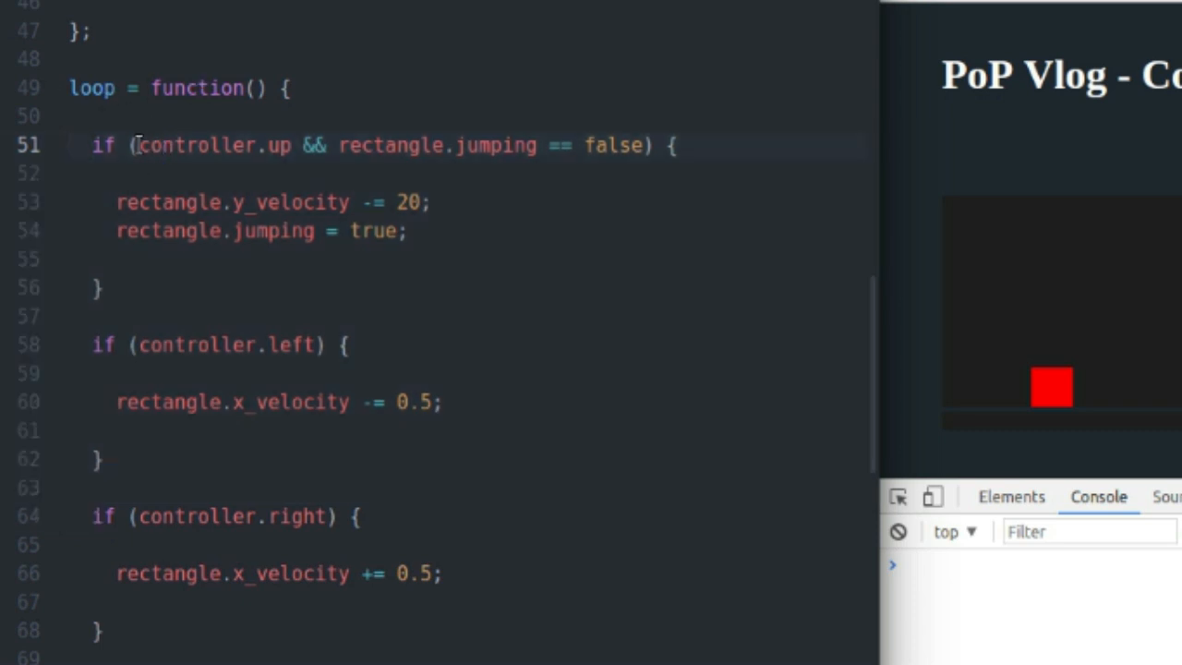
click(148, 144)
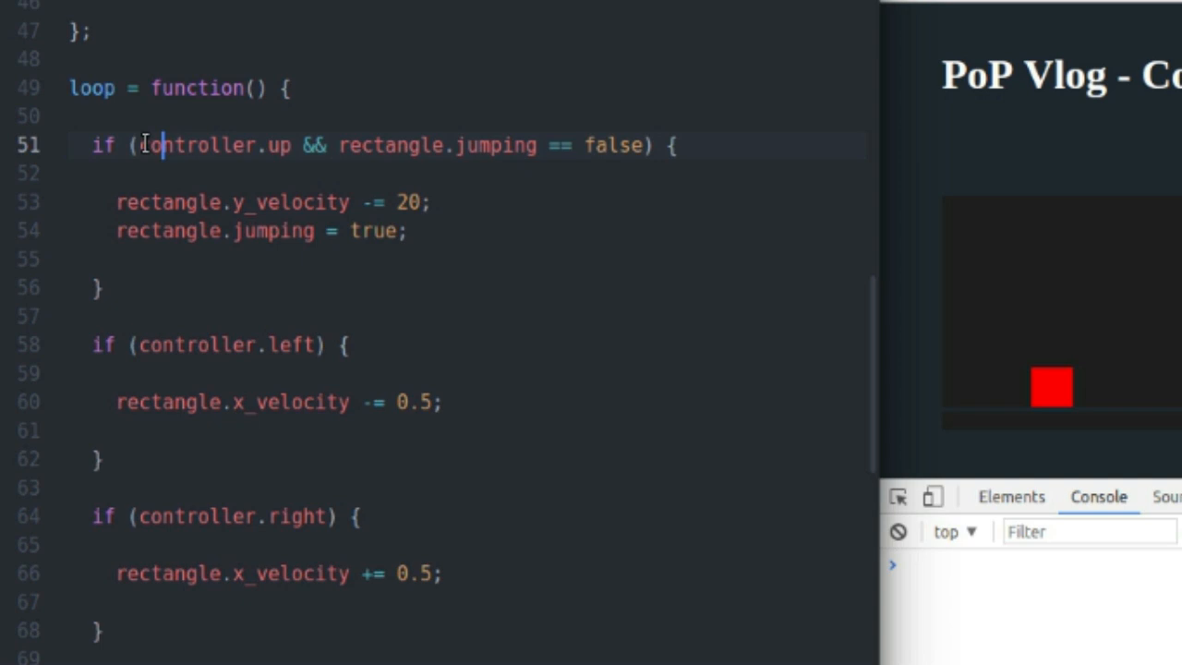
double_click(213, 144)
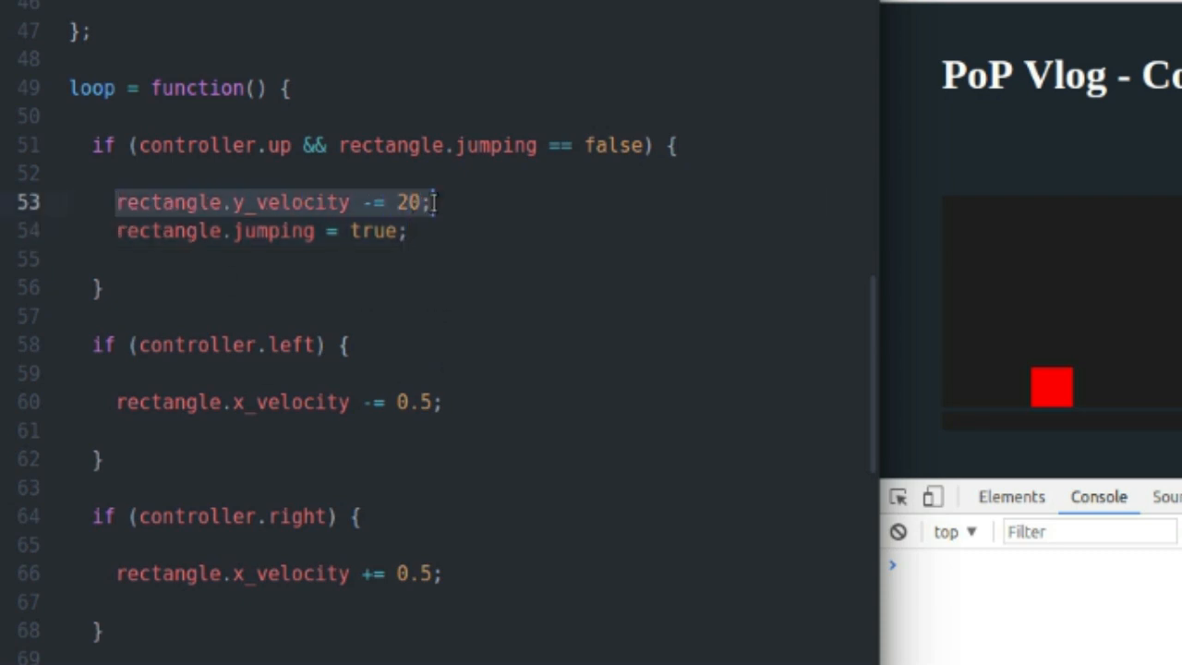
mouse_move(1060, 373)
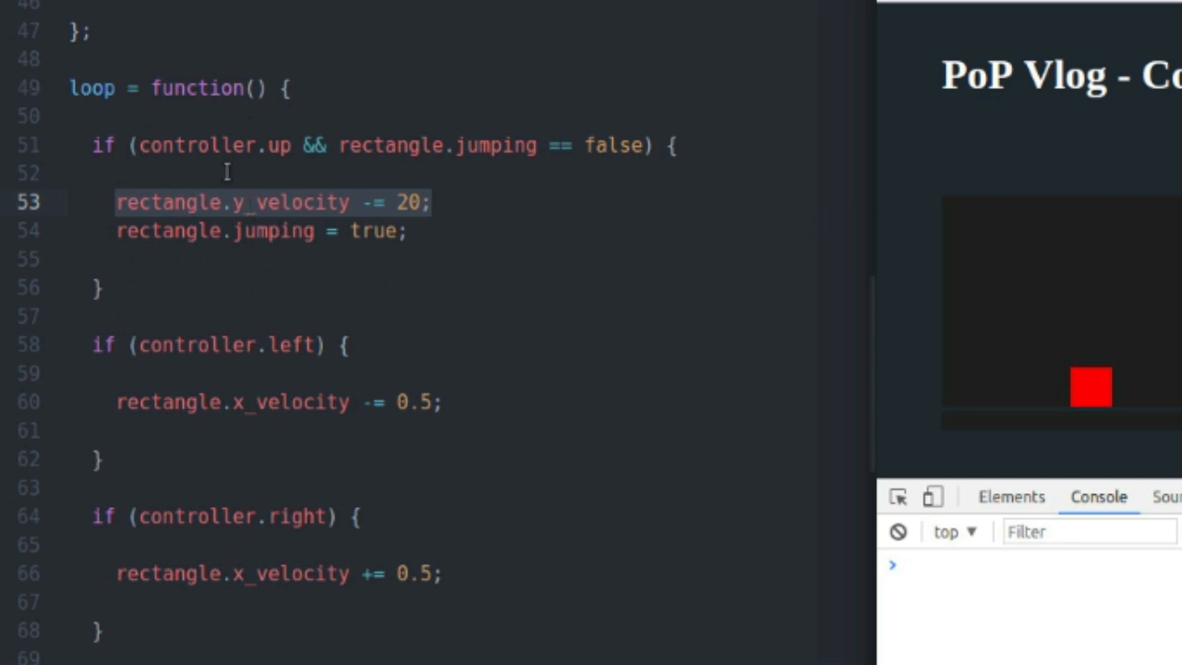
mouse_move(432, 181)
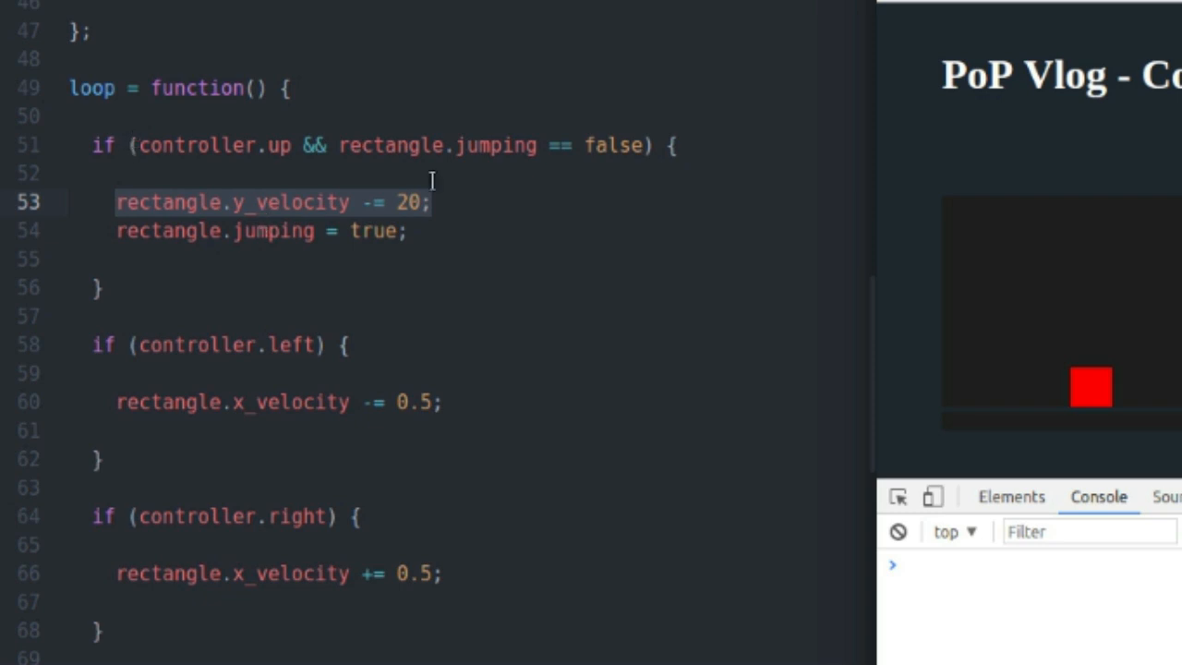
Step: Highlight the left and right movement blocks and delete the 0.5 speed value from the controller.left line
click(93, 345)
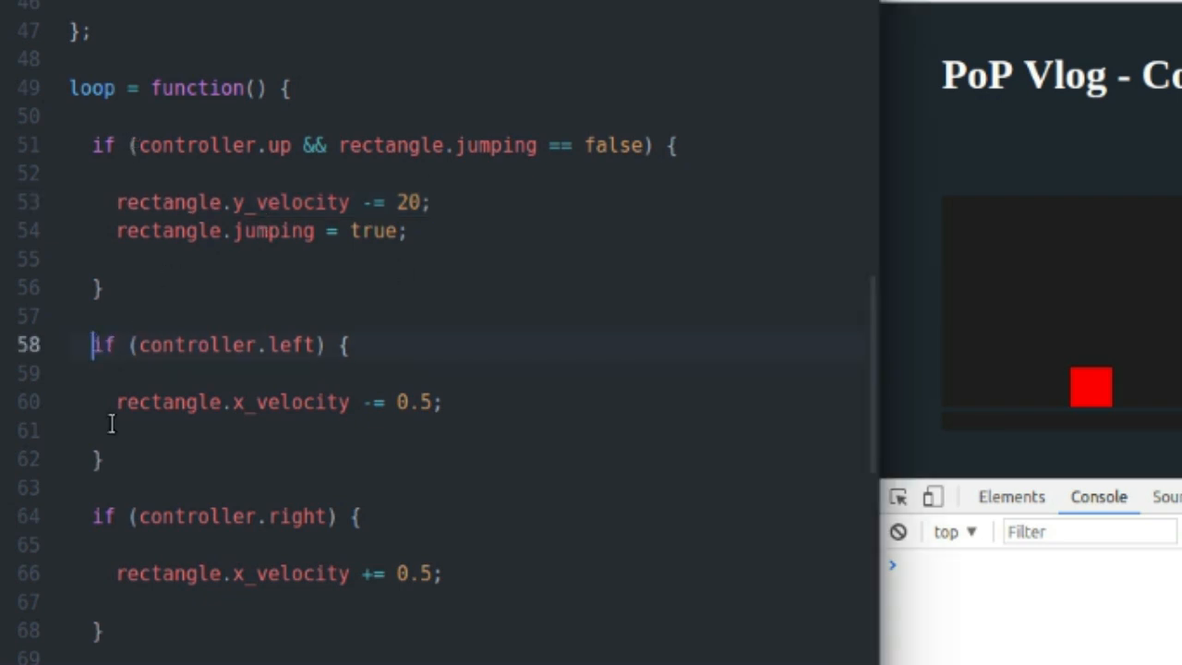
drag(92, 345, 102, 631)
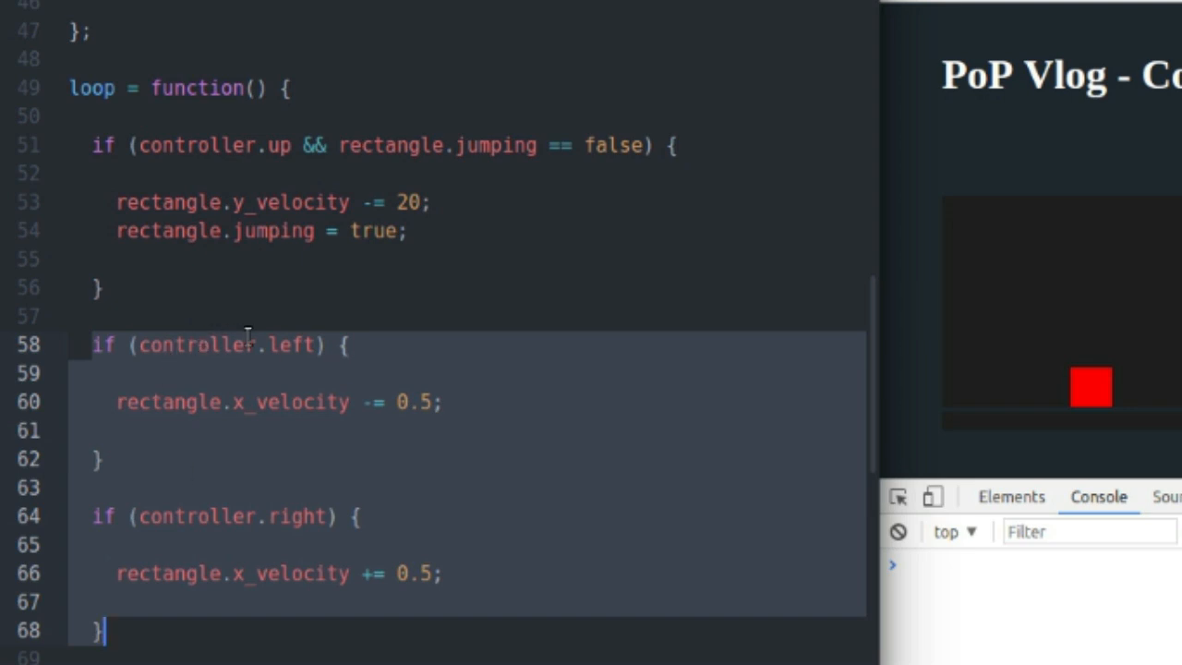
mouse_move(406, 403)
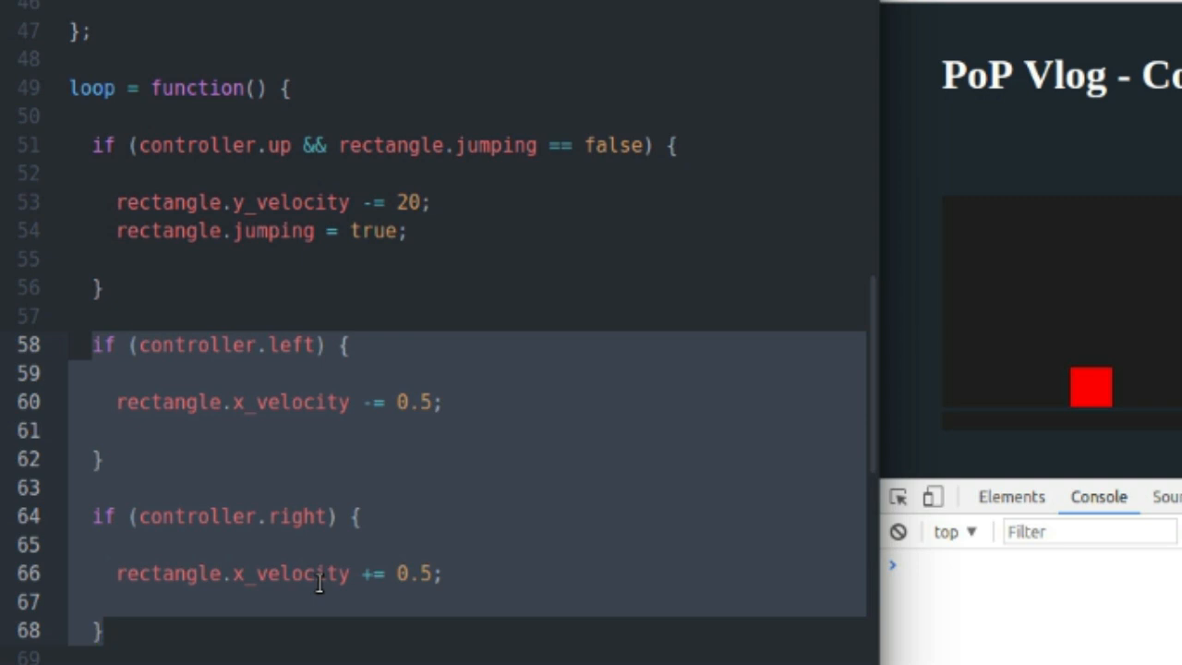
click(318, 572)
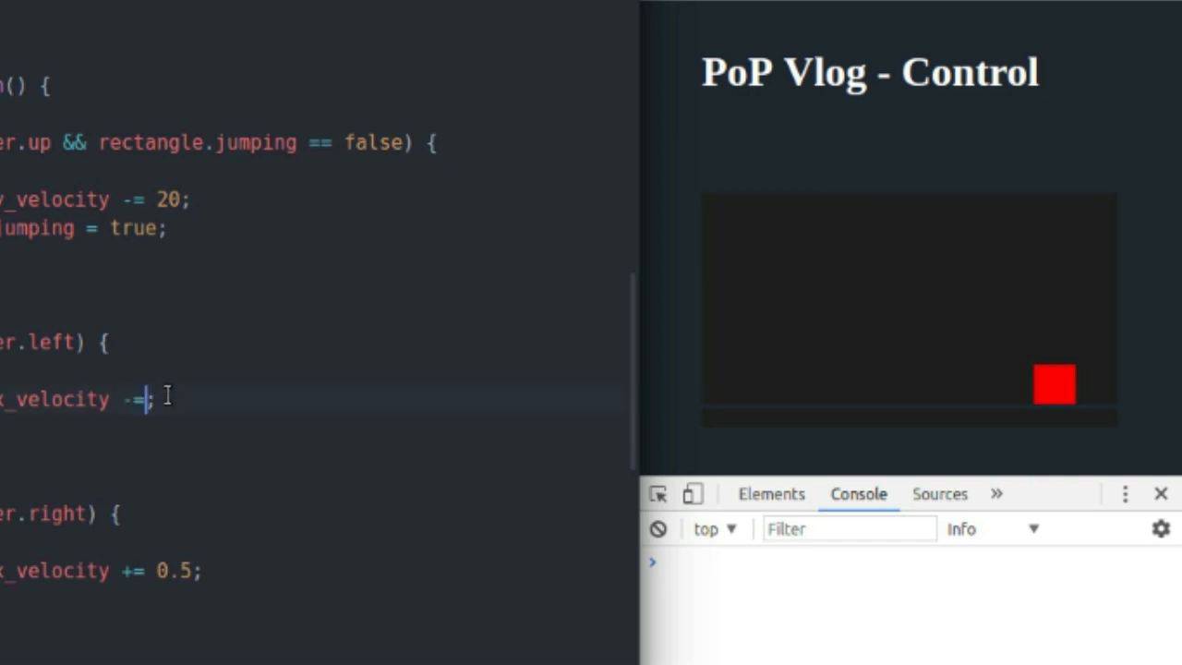
Step: Restore 0.5 on the controller.left line so it reads x_velocity -= 0.5
text(0.5)
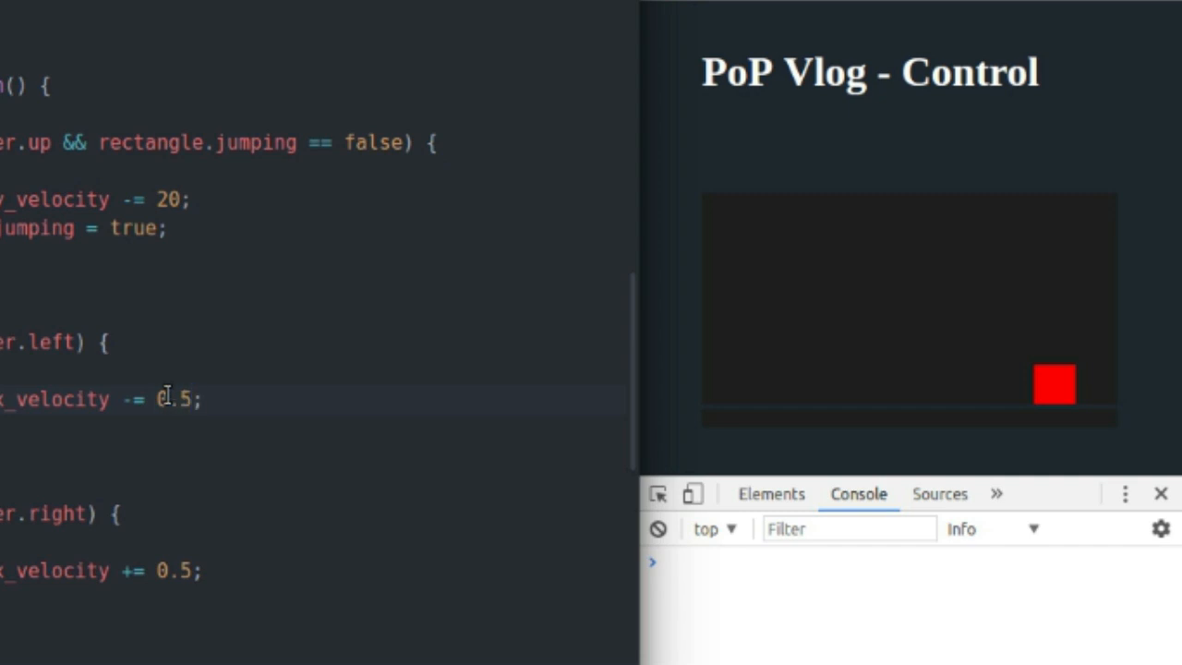
click(196, 399)
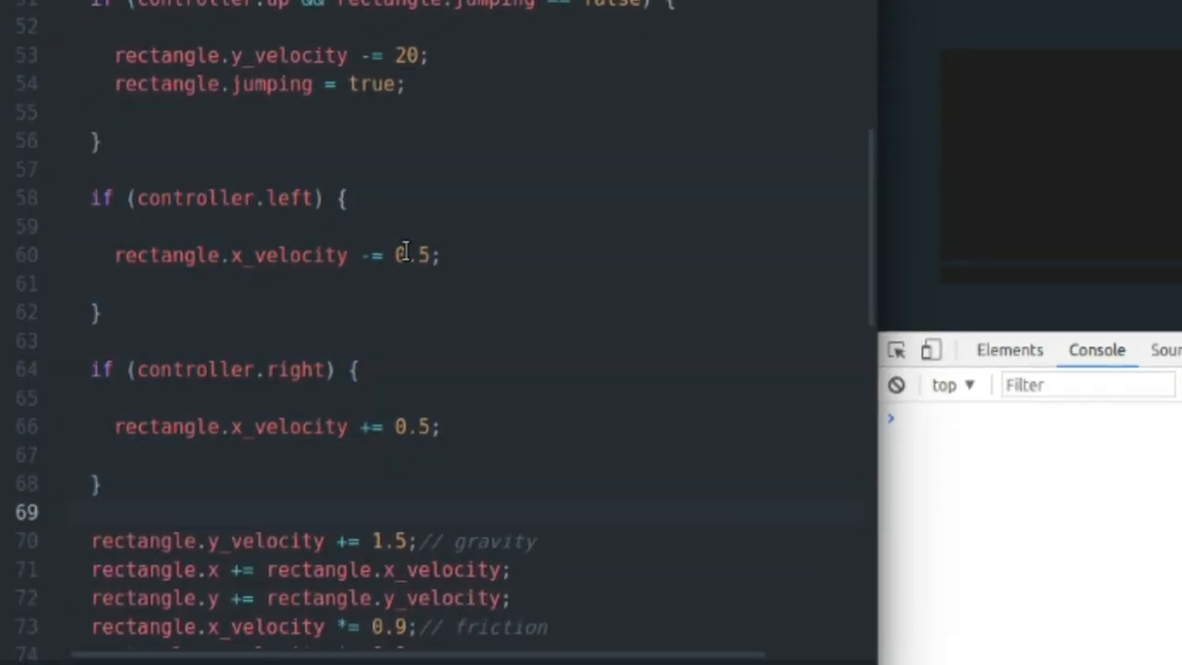
scroll(down, 3)
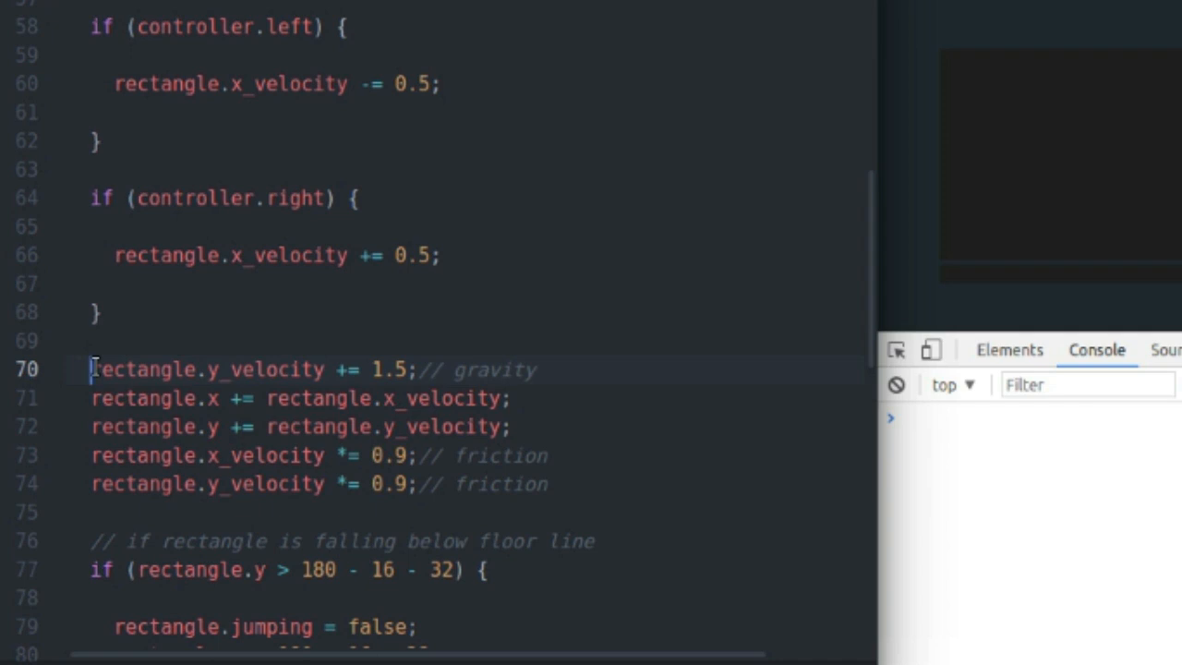
drag(92, 370, 406, 483)
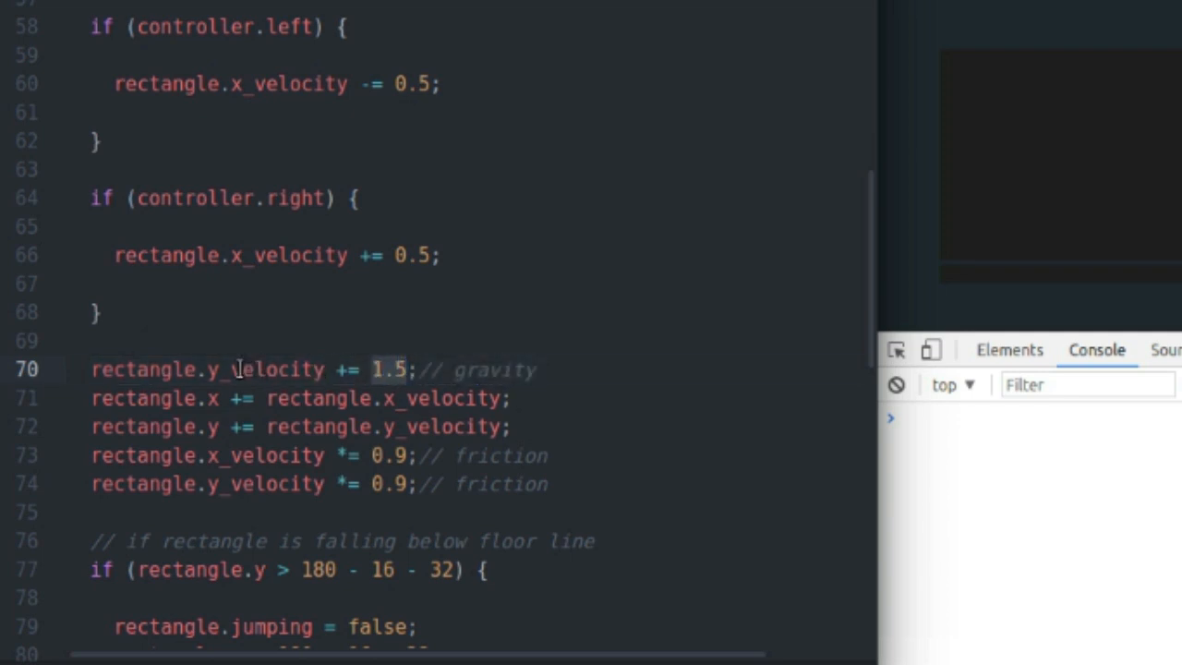
double_click(268, 369)
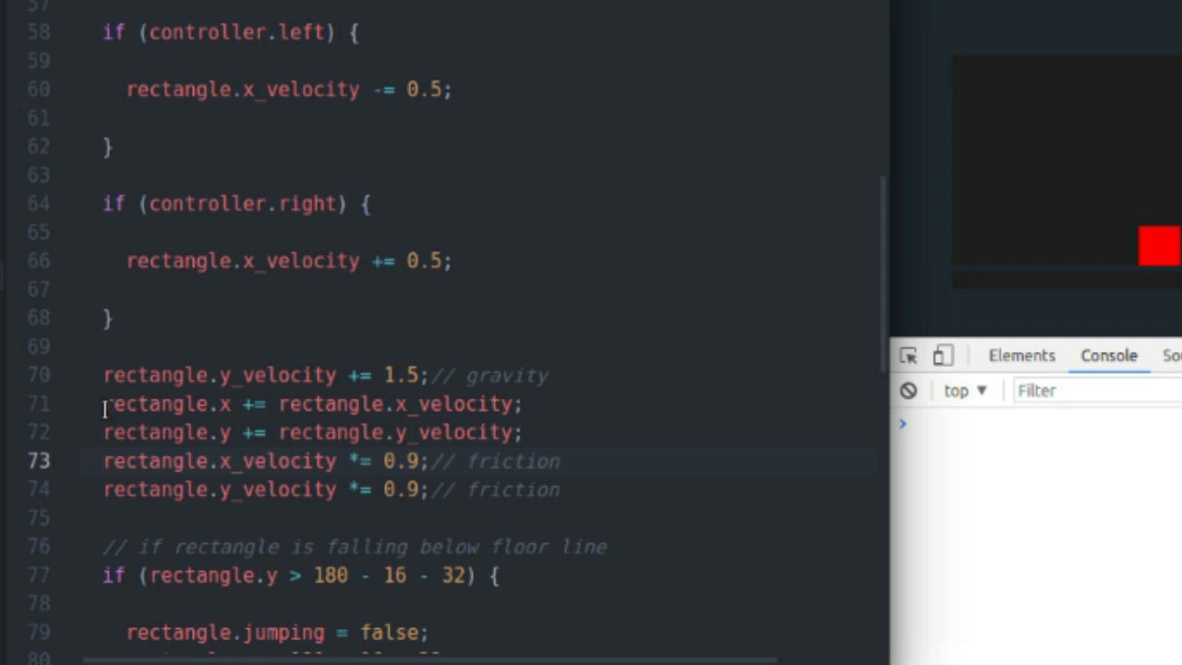
click(125, 461)
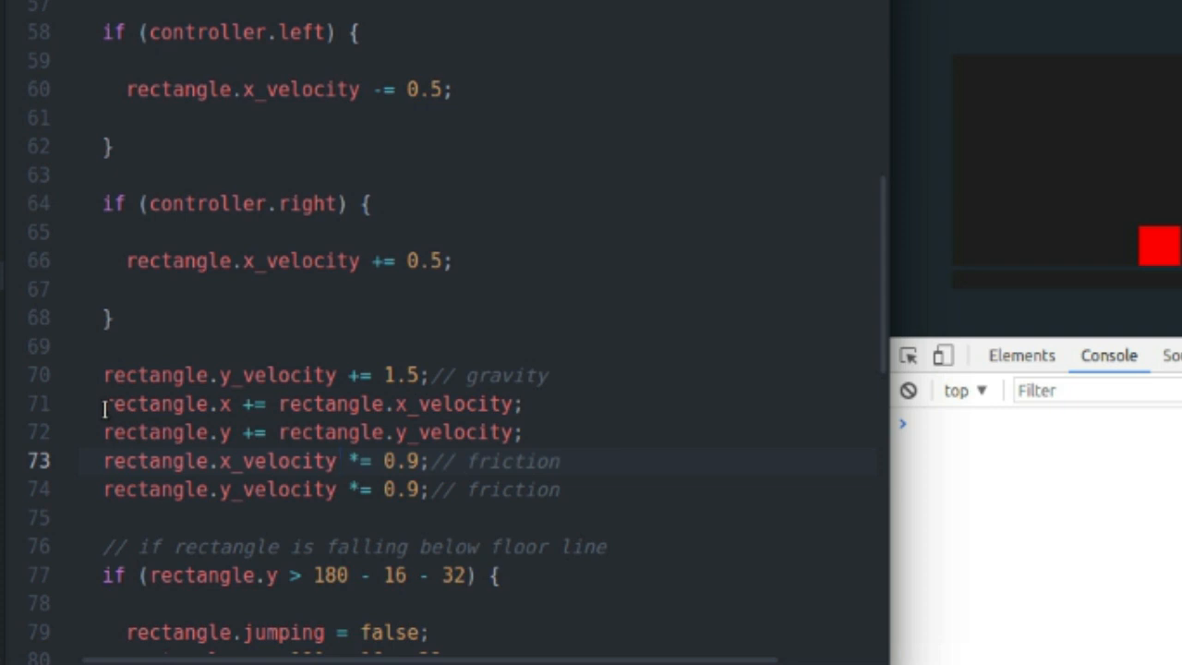
click(340, 461)
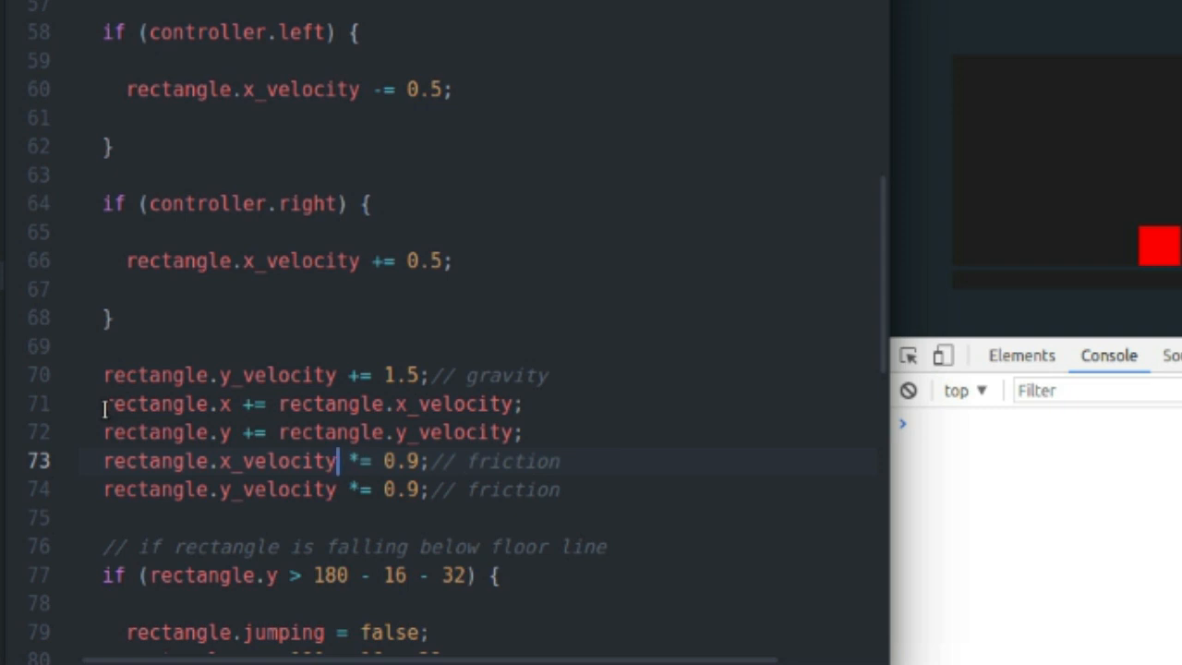
click(148, 462)
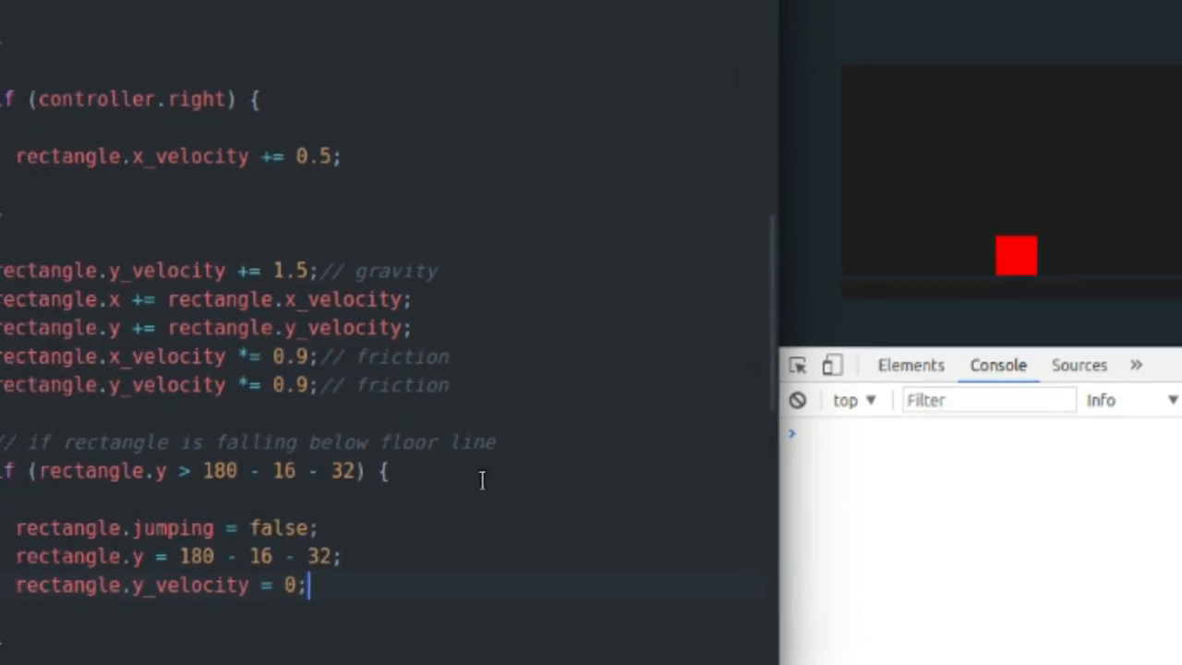
scroll(down, 3)
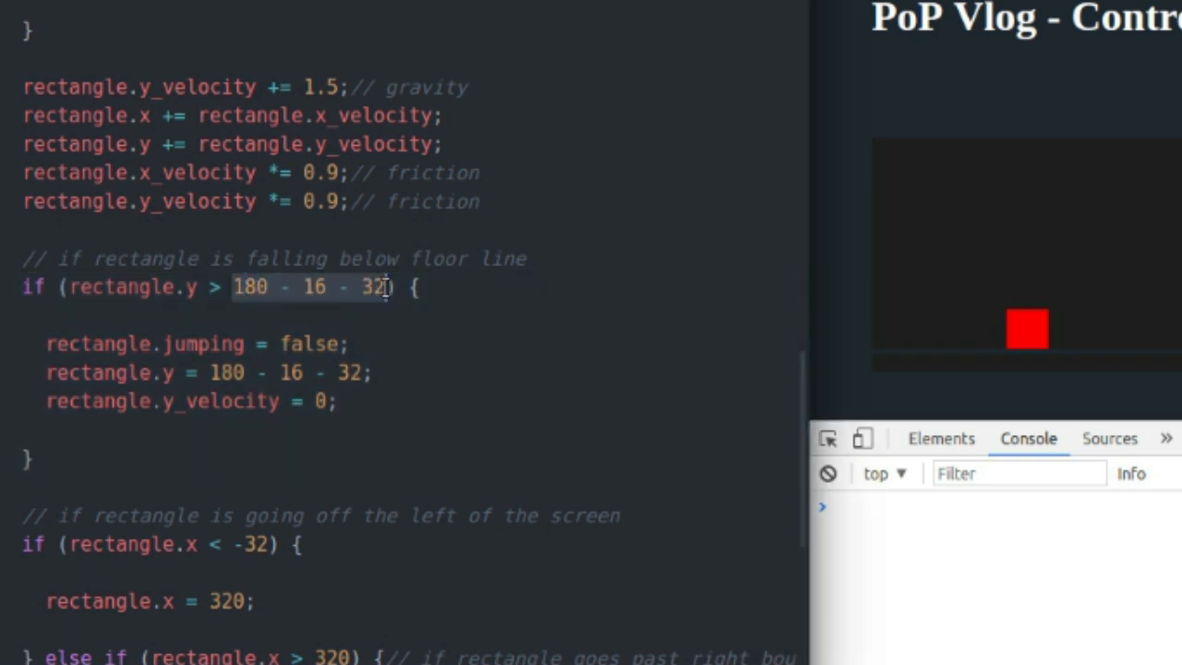
mouse_move(956, 321)
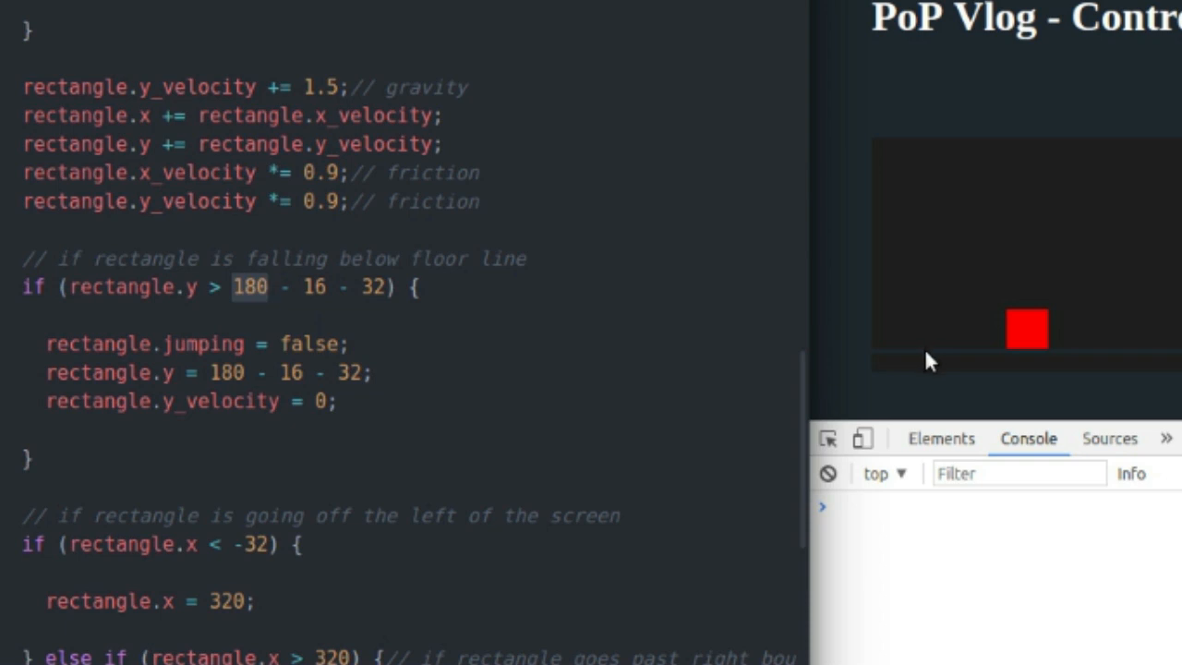
mouse_move(1004, 323)
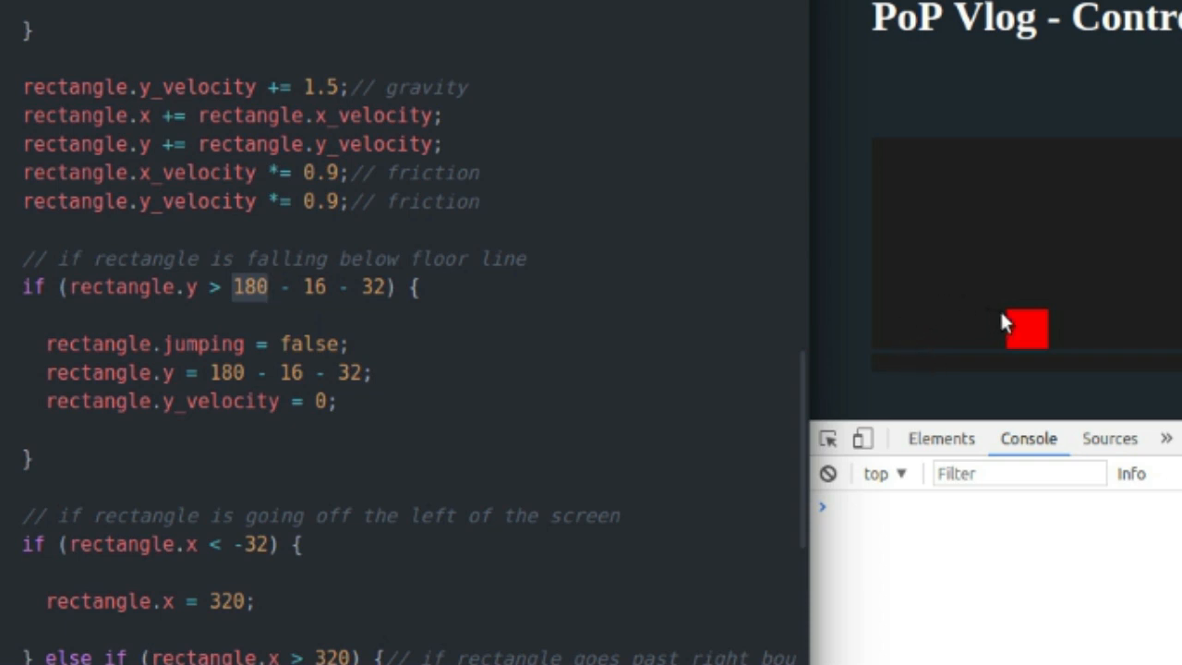
mouse_move(1019, 324)
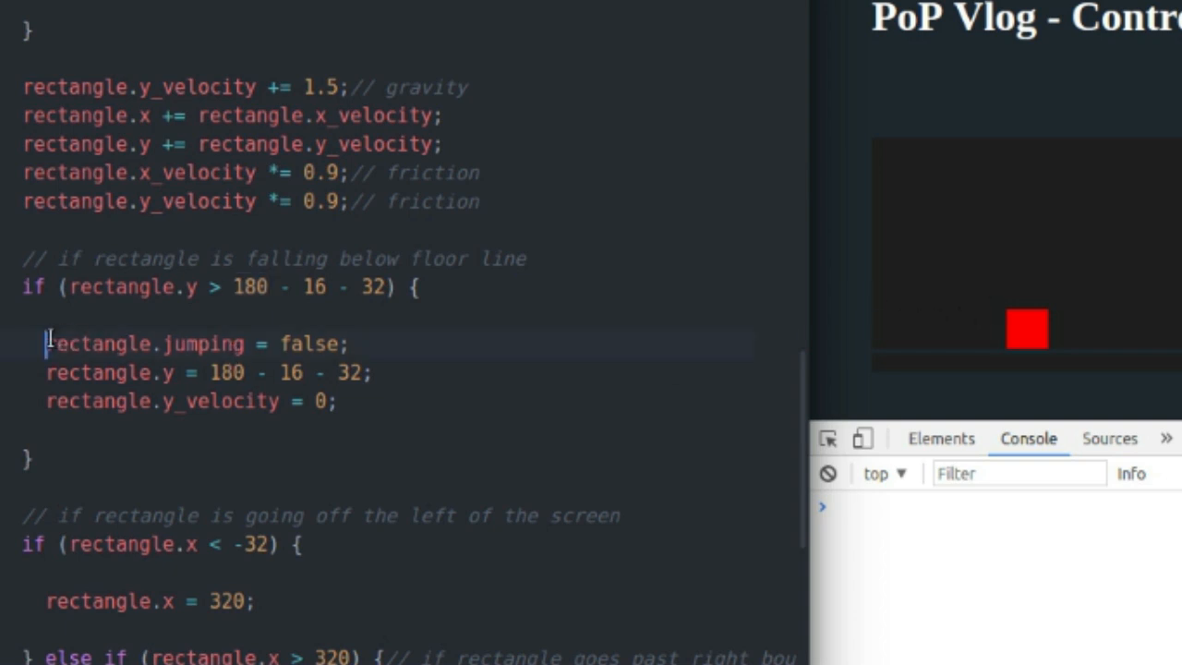
drag(46, 343, 349, 344)
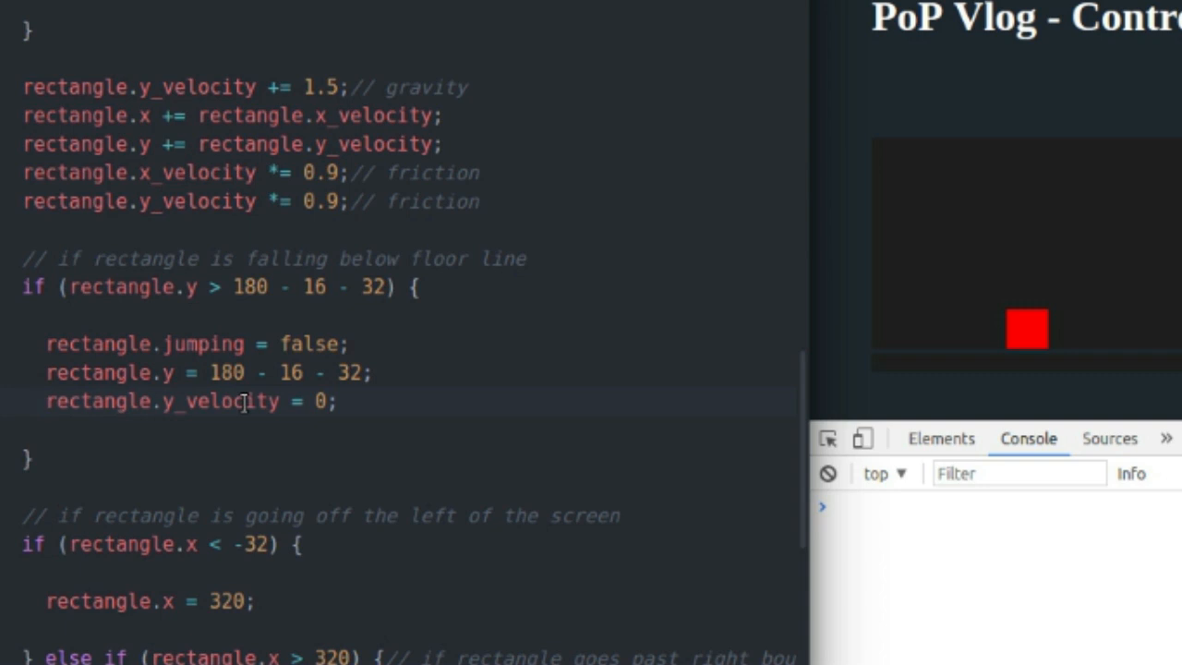
click(44, 401)
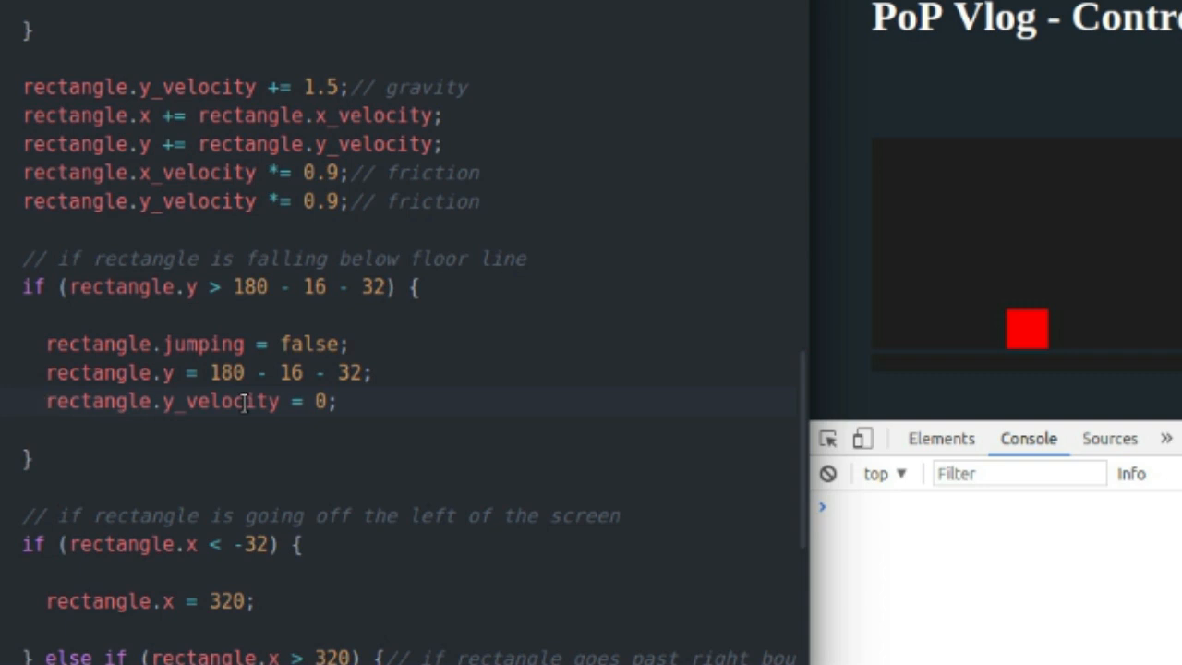
mouse_move(1030, 270)
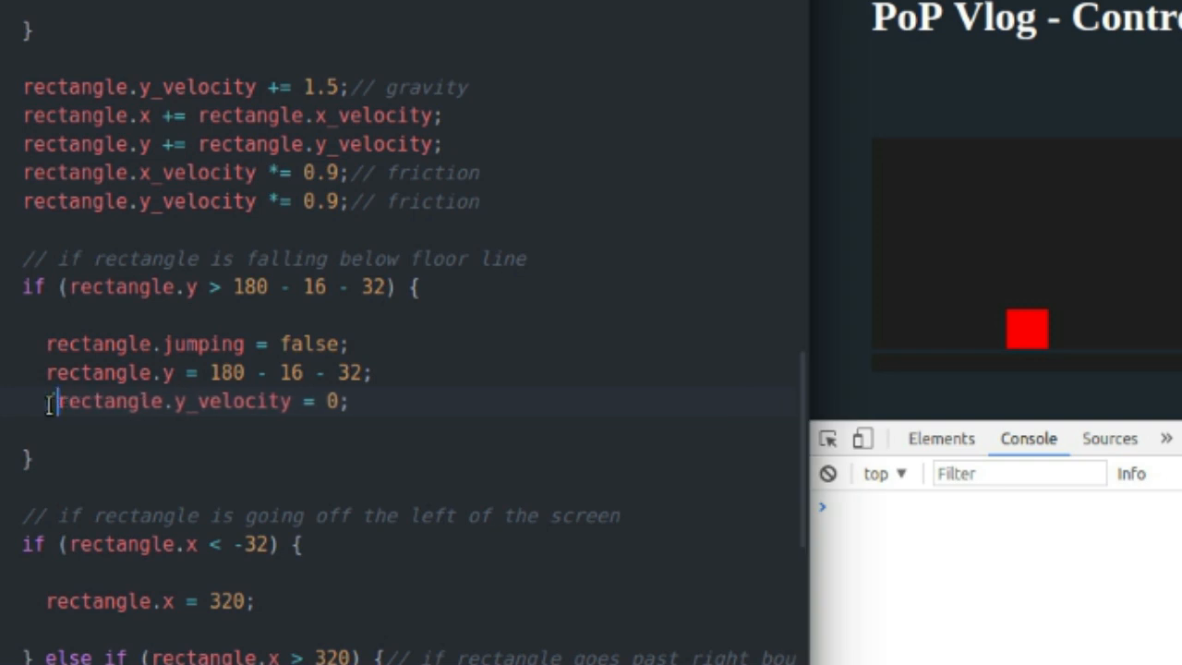
text(//)
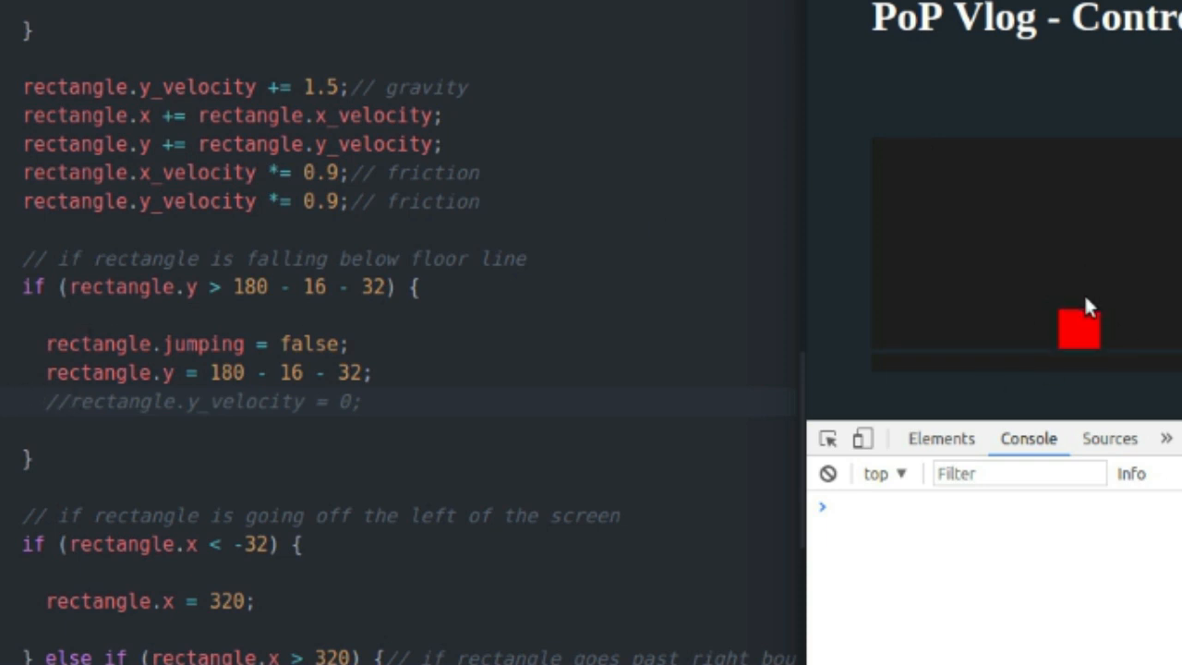
click(67, 402)
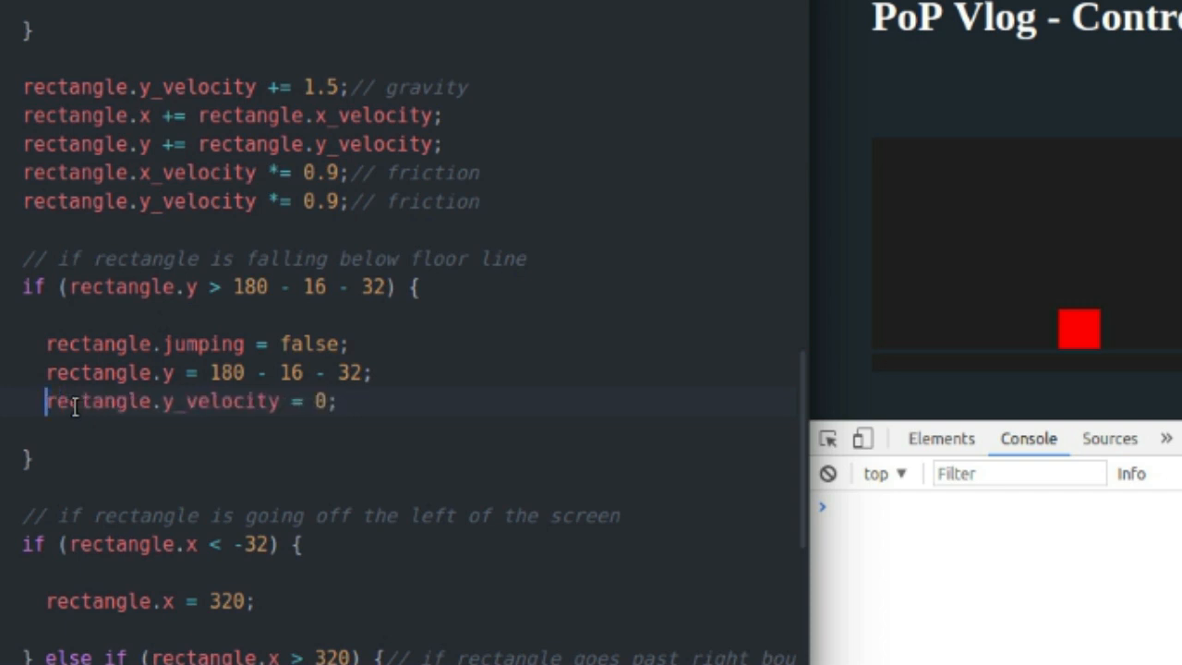
mouse_move(1056, 125)
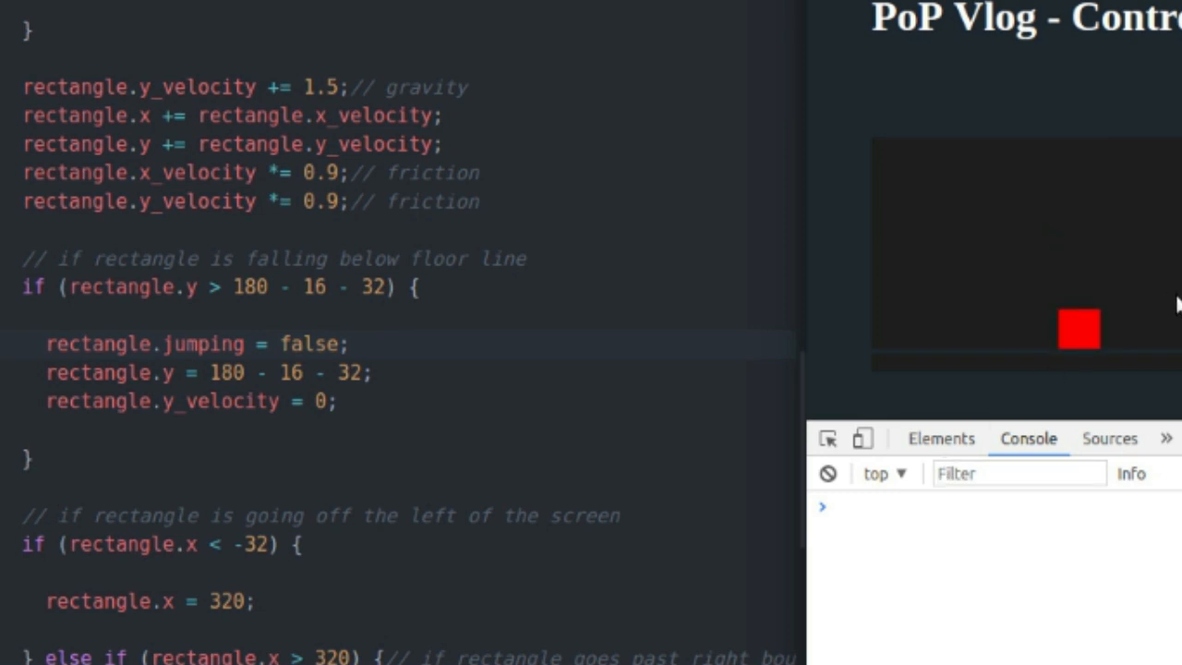
mouse_move(1176, 358)
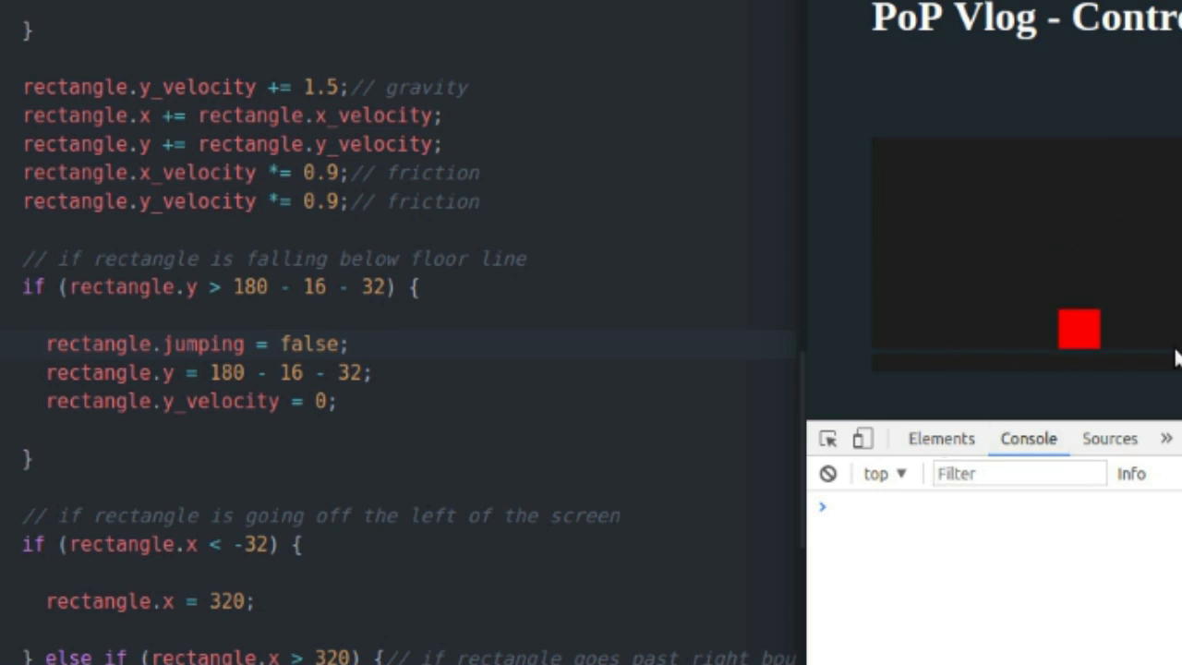
click(340, 401)
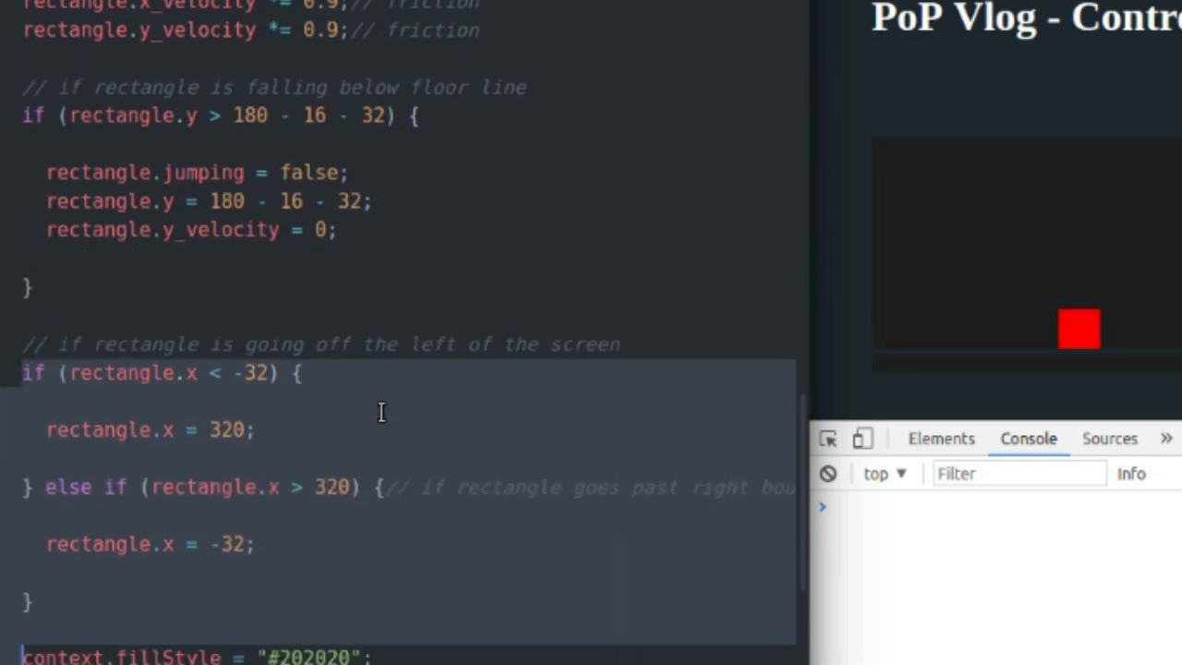
scroll(down, 3)
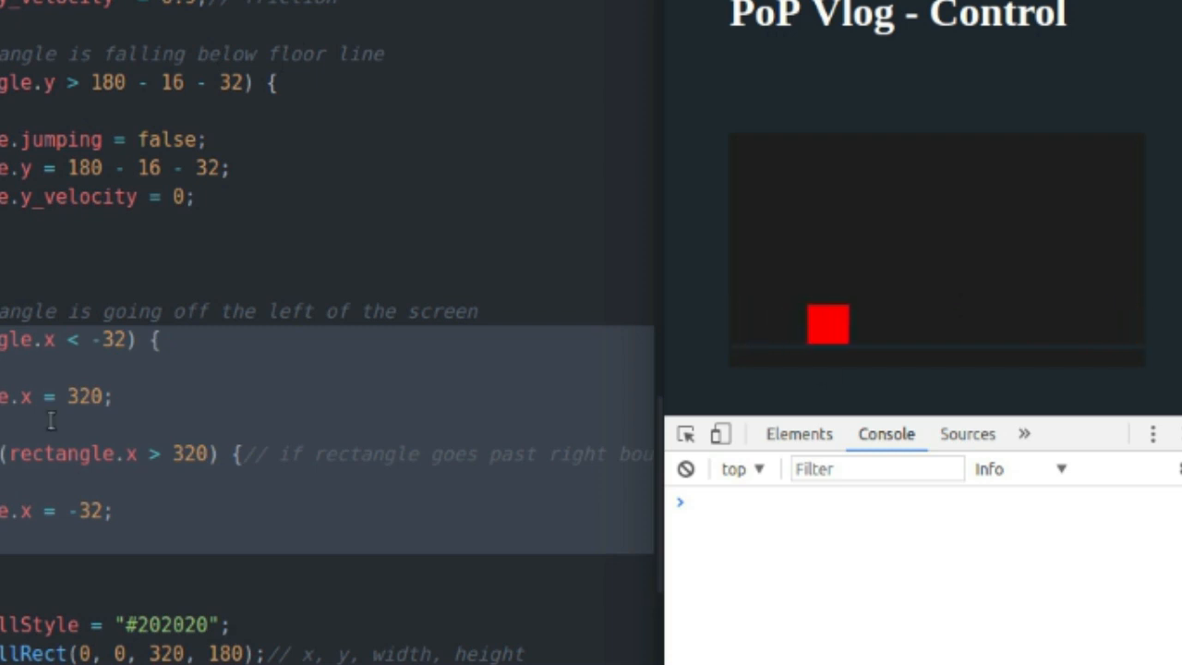
click(120, 396)
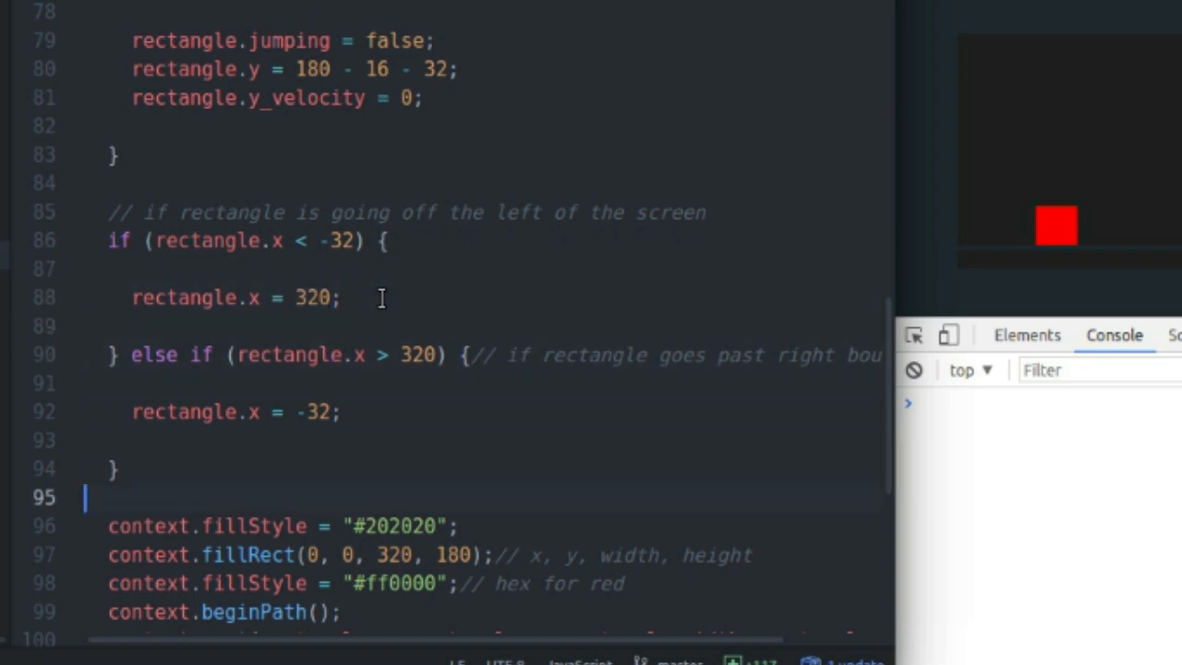
Step: Uncomment the floor-line stroke block (0,164 to 320,164 in #202830) above requestAnimationFrame
click(328, 524)
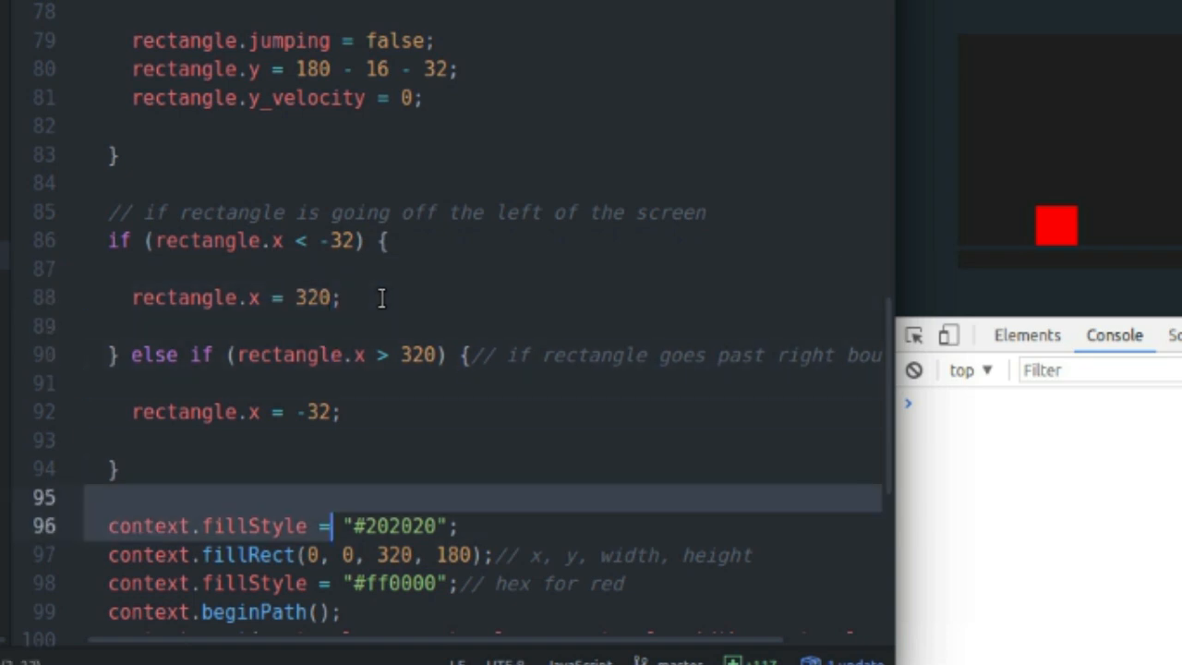
scroll(down, 3)
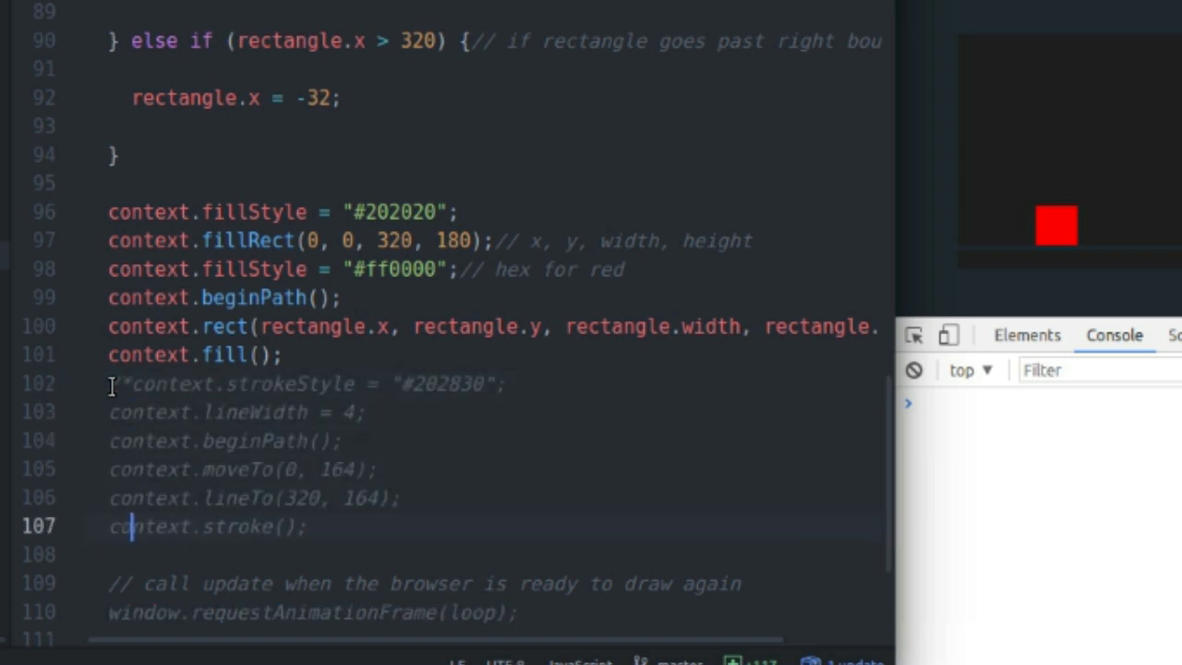
text(*/)
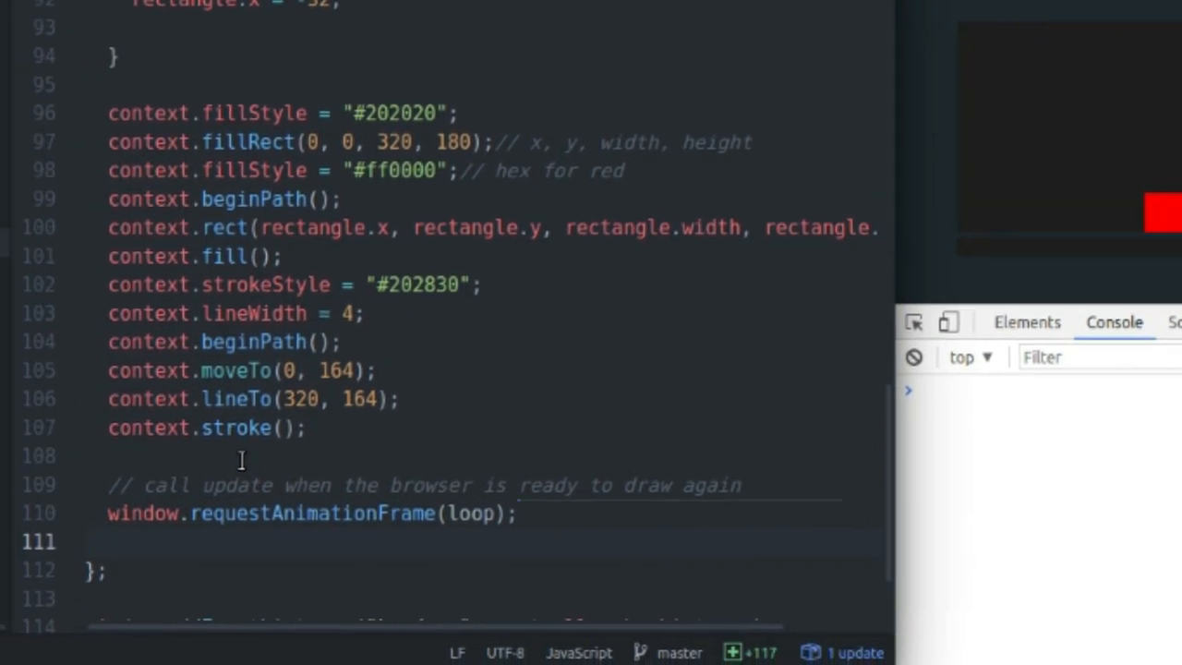
click(157, 513)
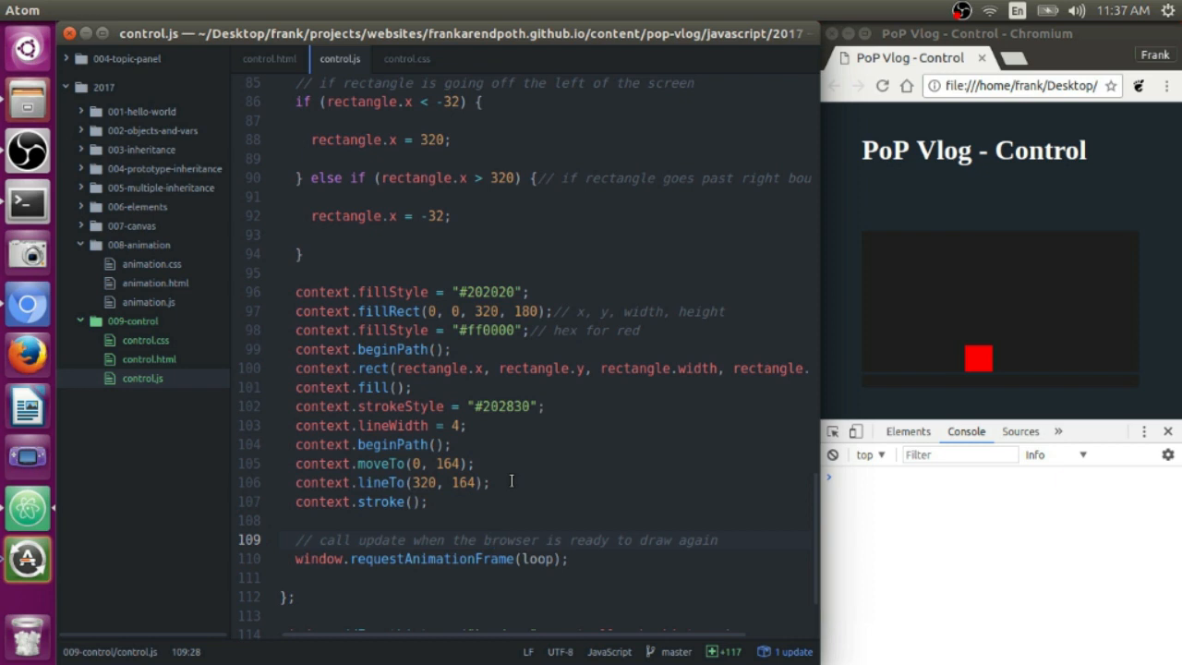
scroll(down, 3)
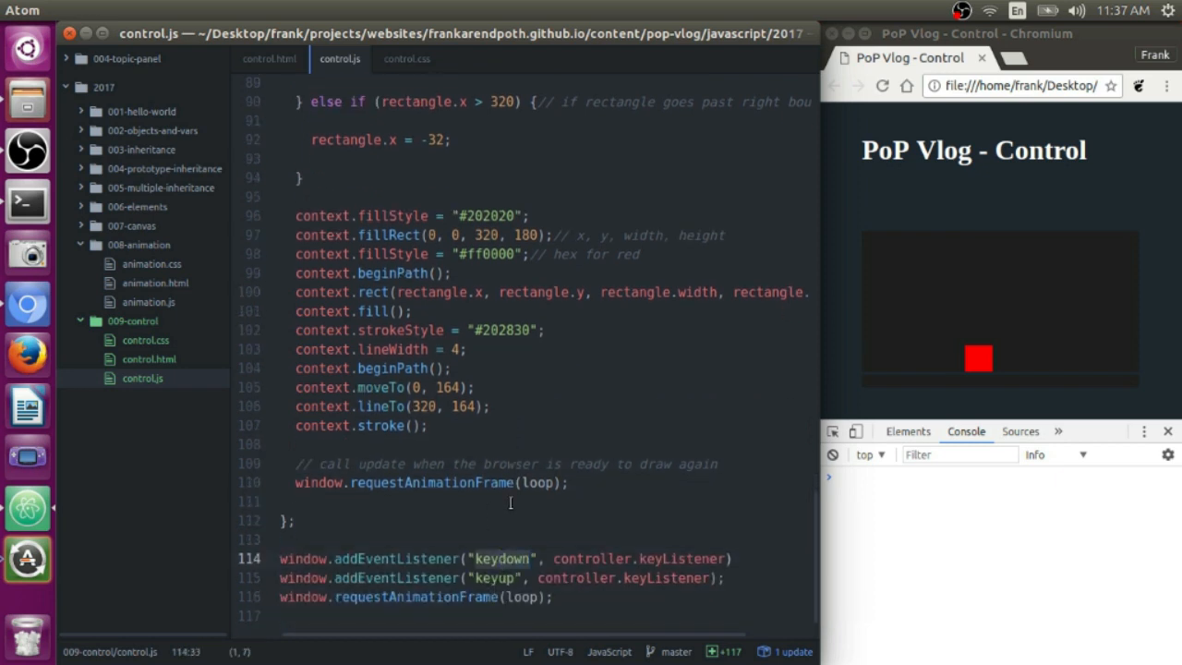
double_click(502, 558)
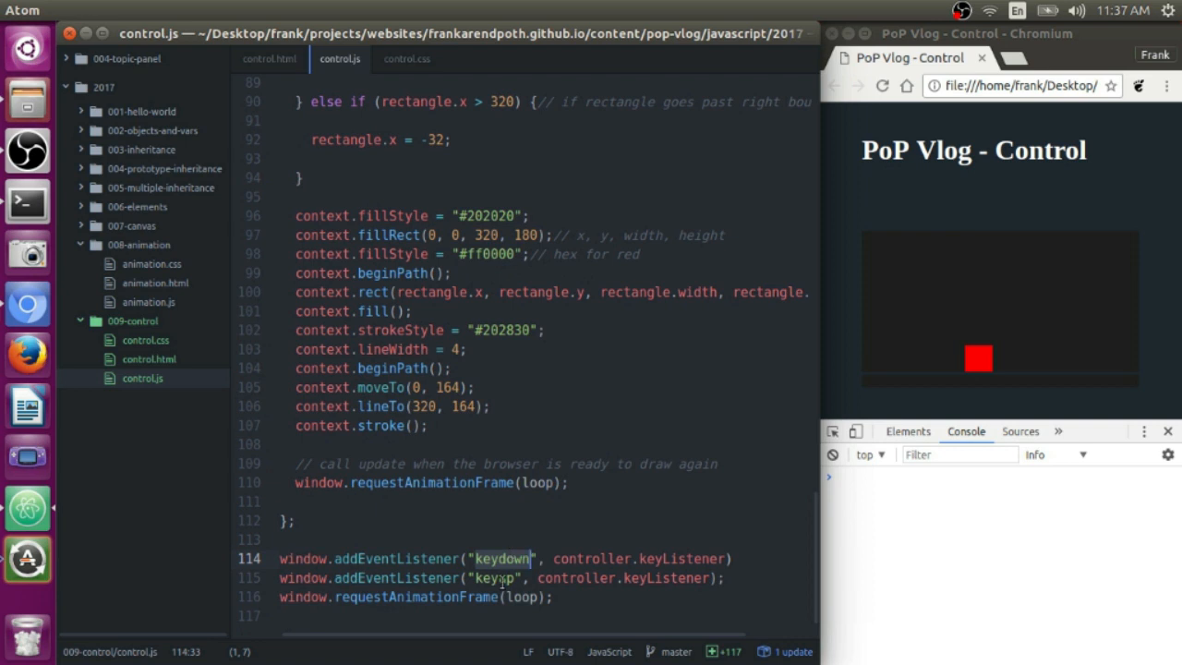